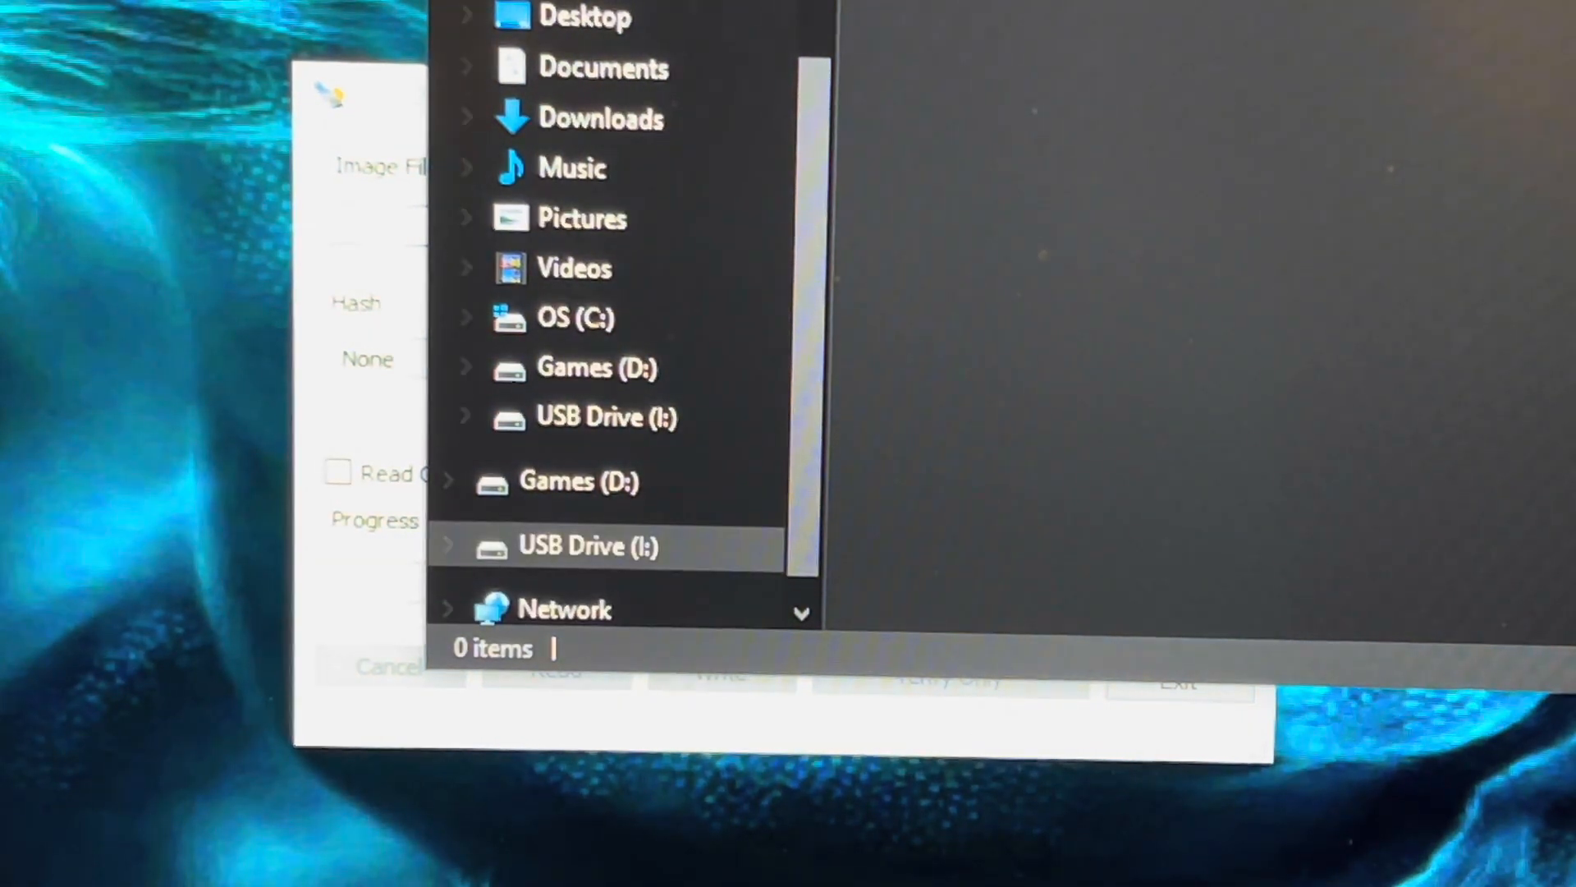
Select the I: drive as the target device in Win32 Disk Imager.
click(573, 545)
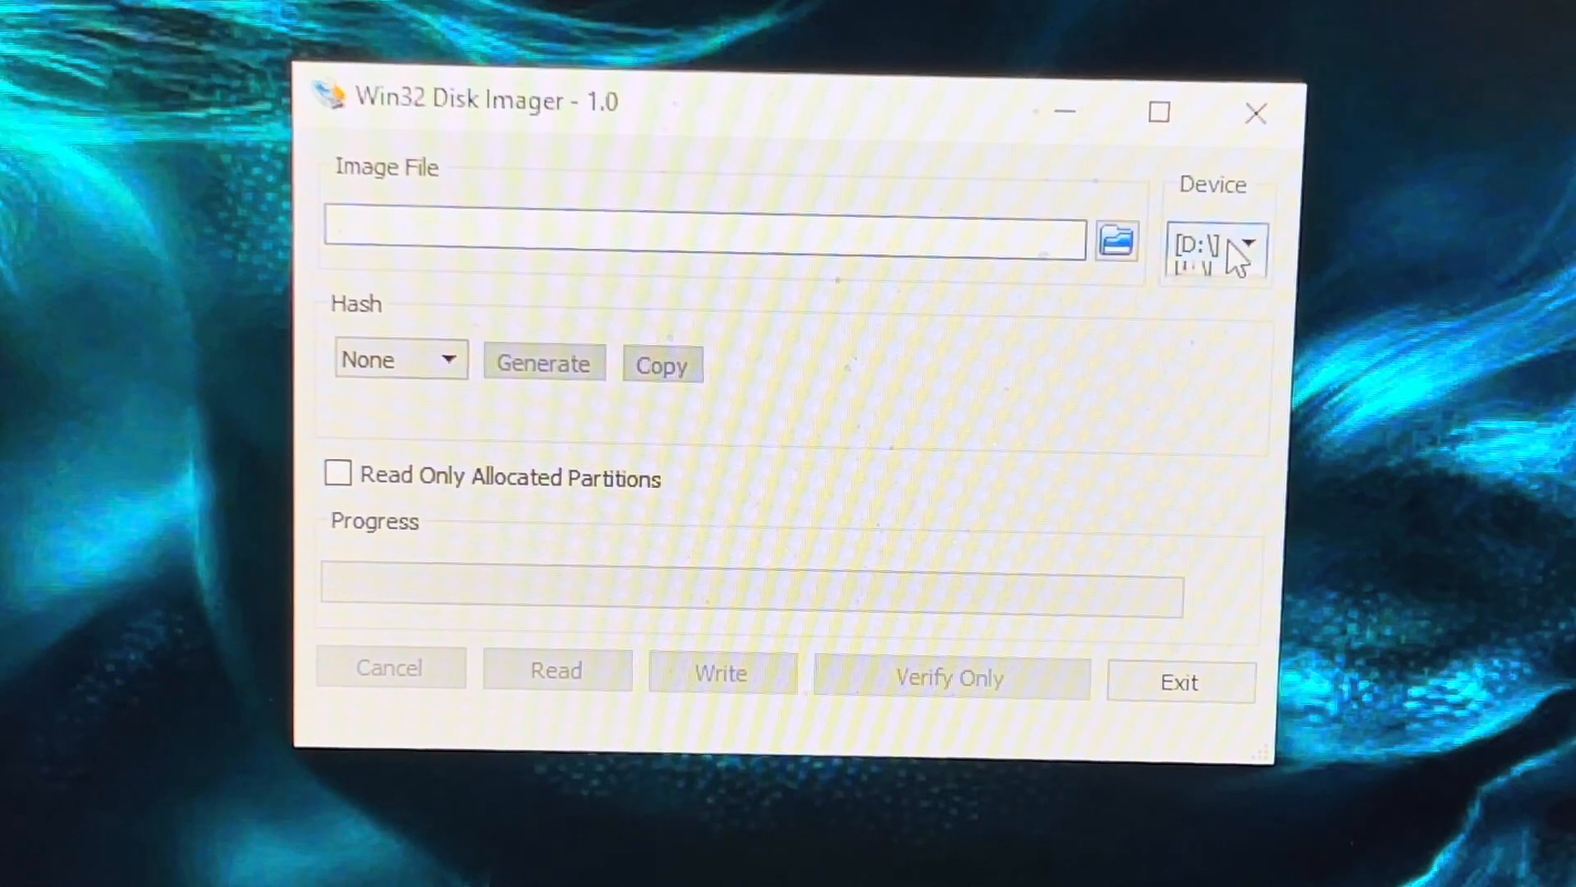
click(1216, 243)
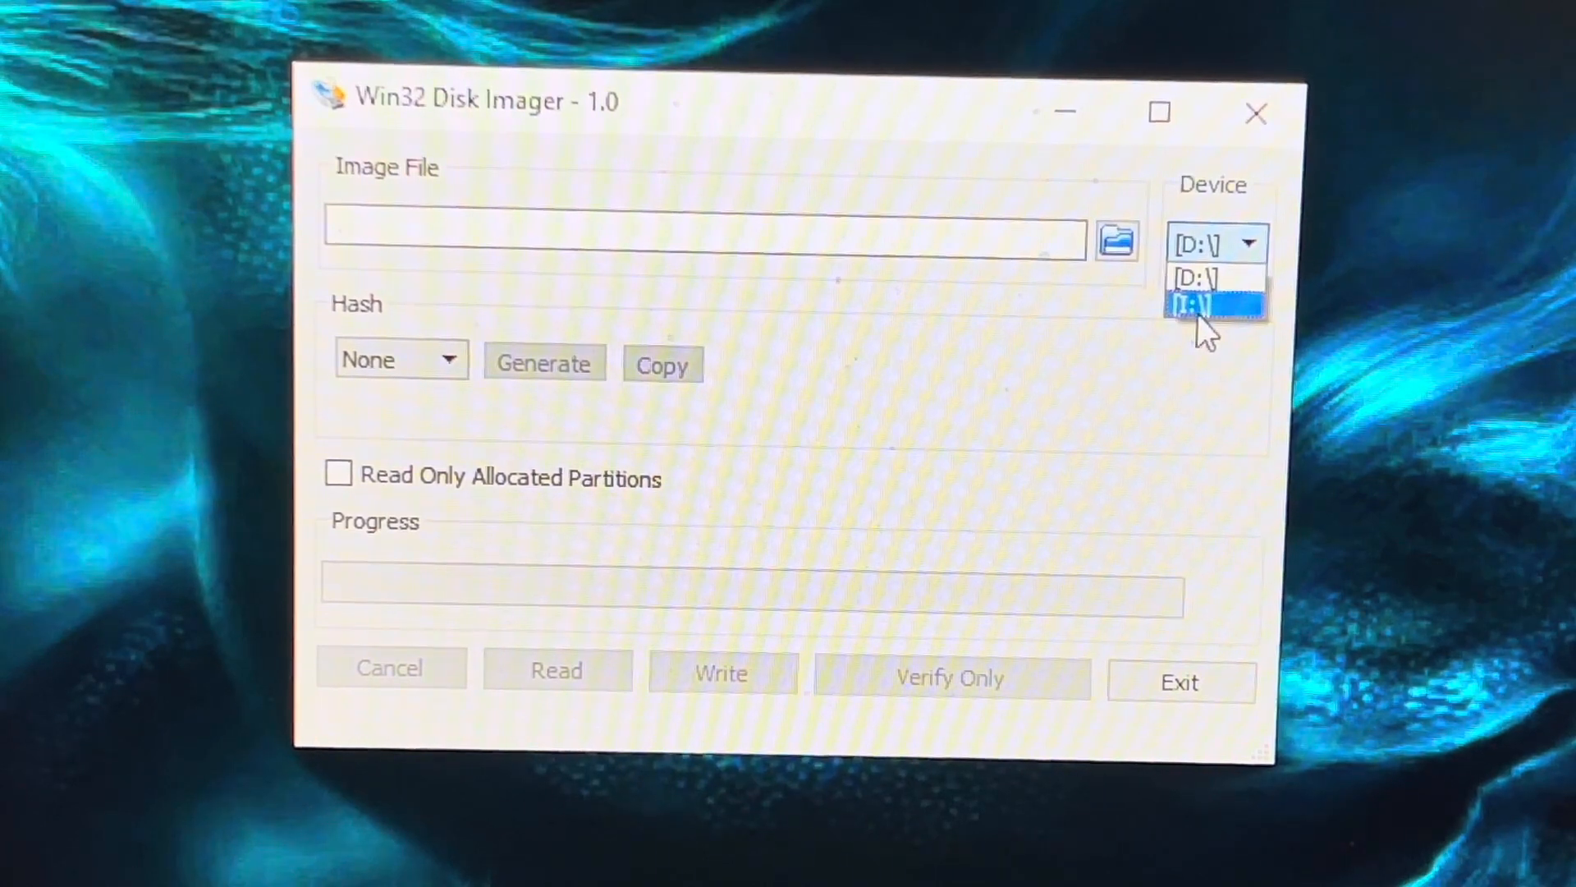
click(1192, 305)
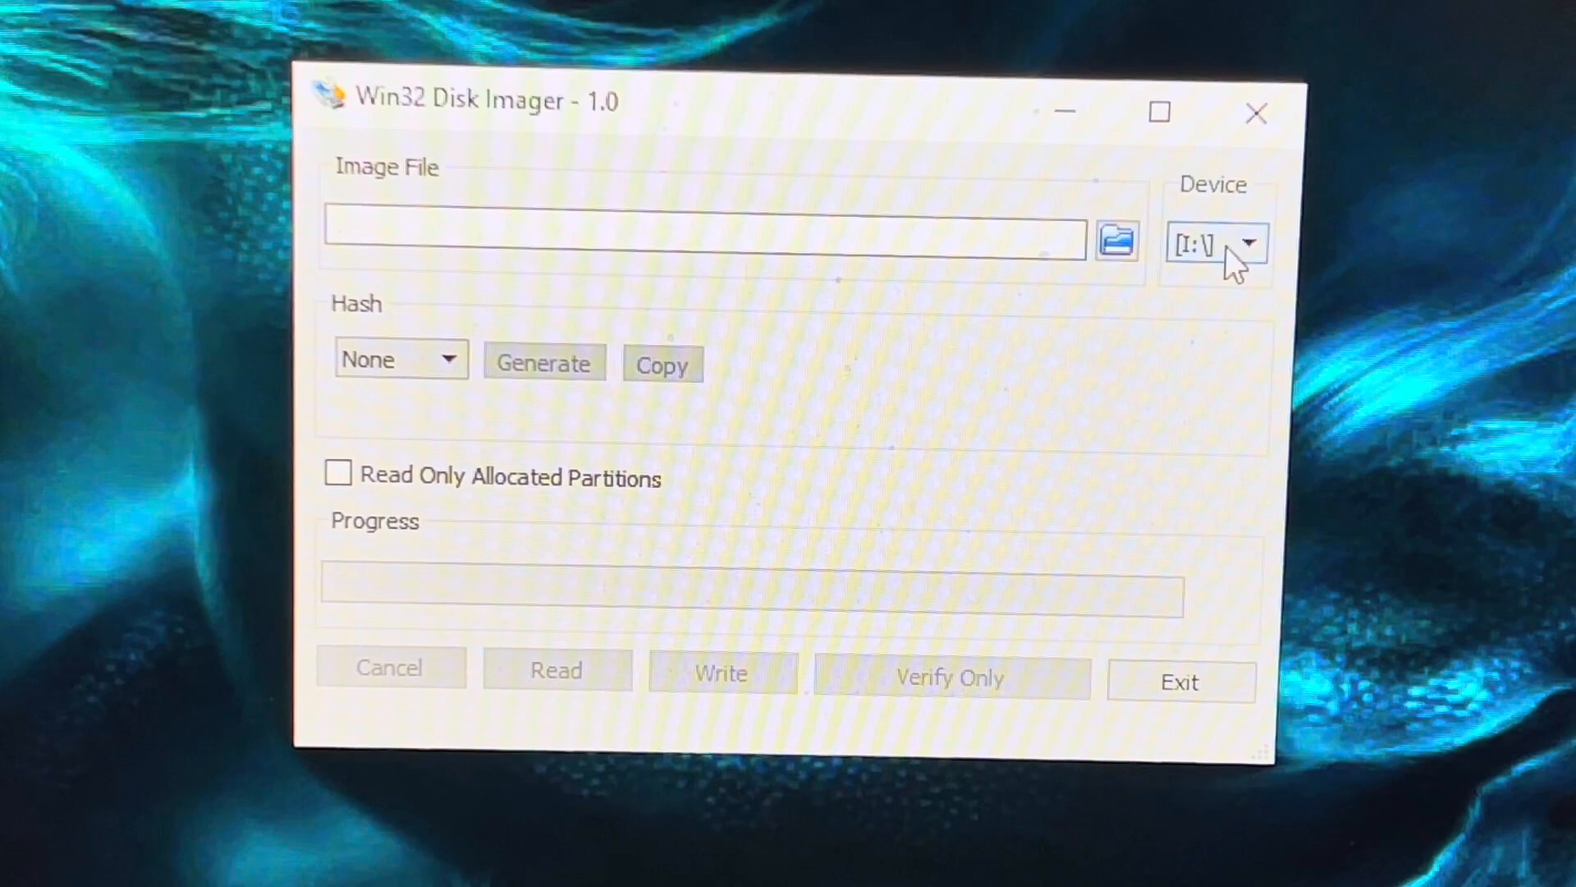
mouse_move(1116, 244)
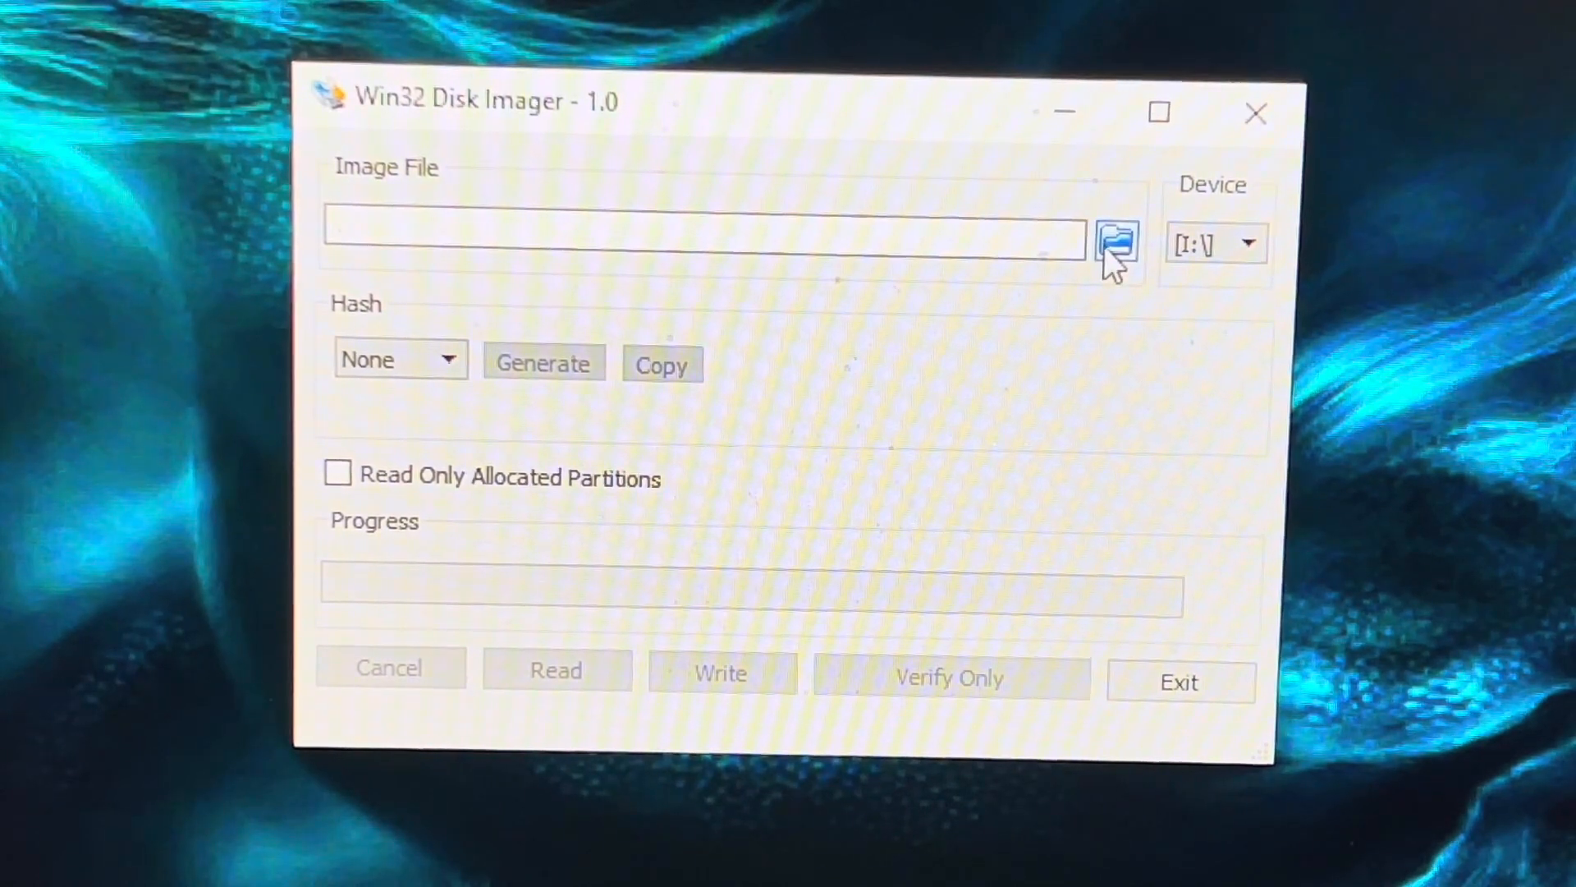
Load Powkiddy-V90-Q90_CFW_v1.3.3_04_10_20.img from C:\rg350temp as the image file.
click(1116, 242)
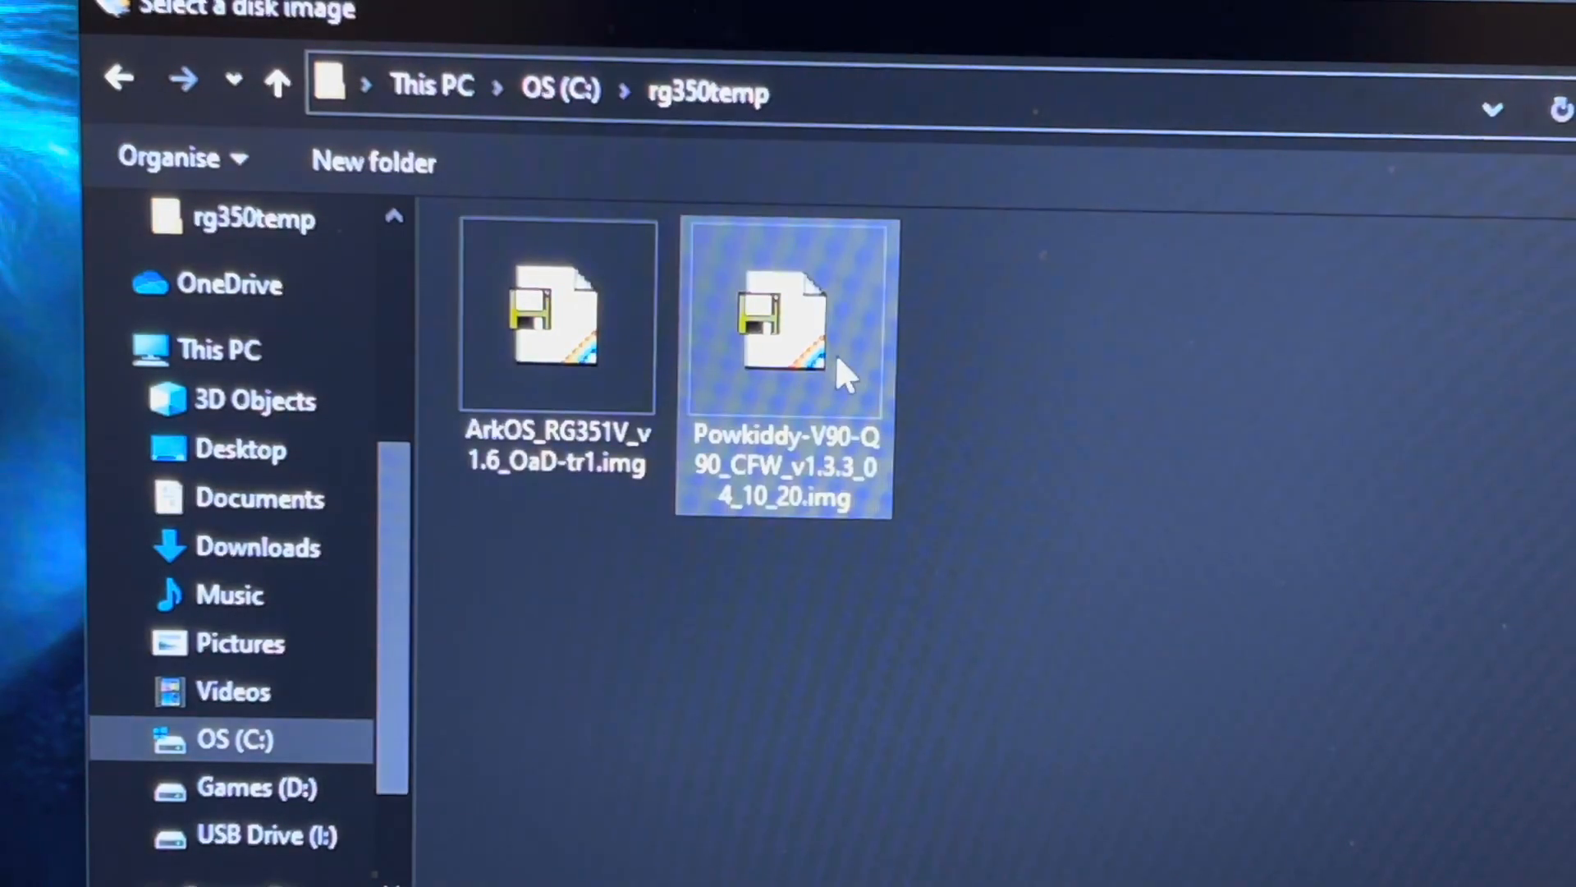
mouse_move(1045, 463)
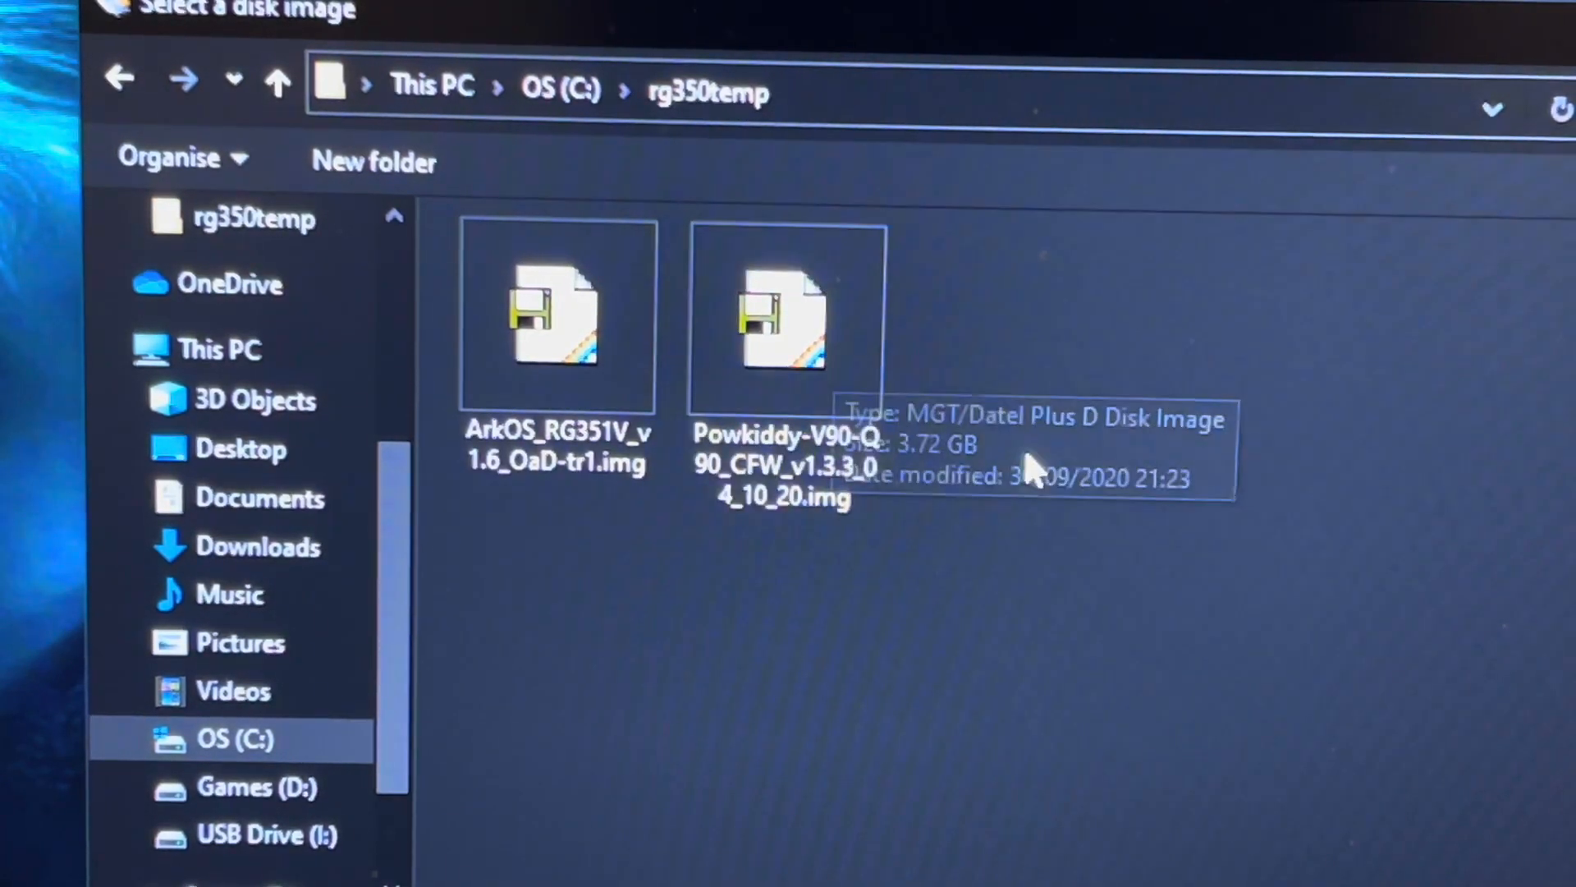
click(789, 321)
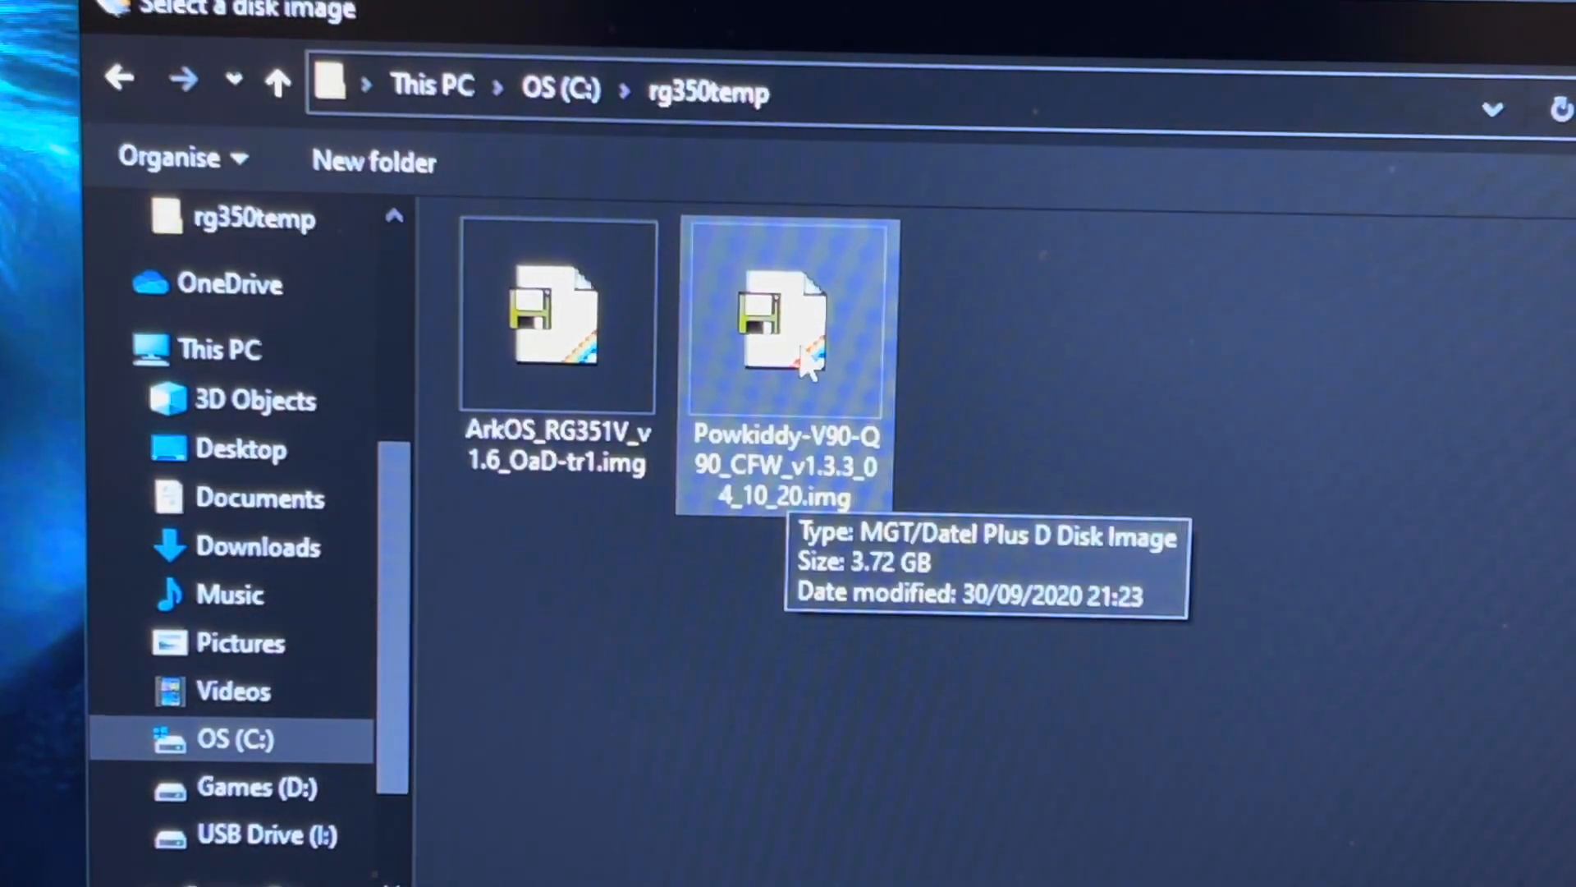
mouse_move(919, 321)
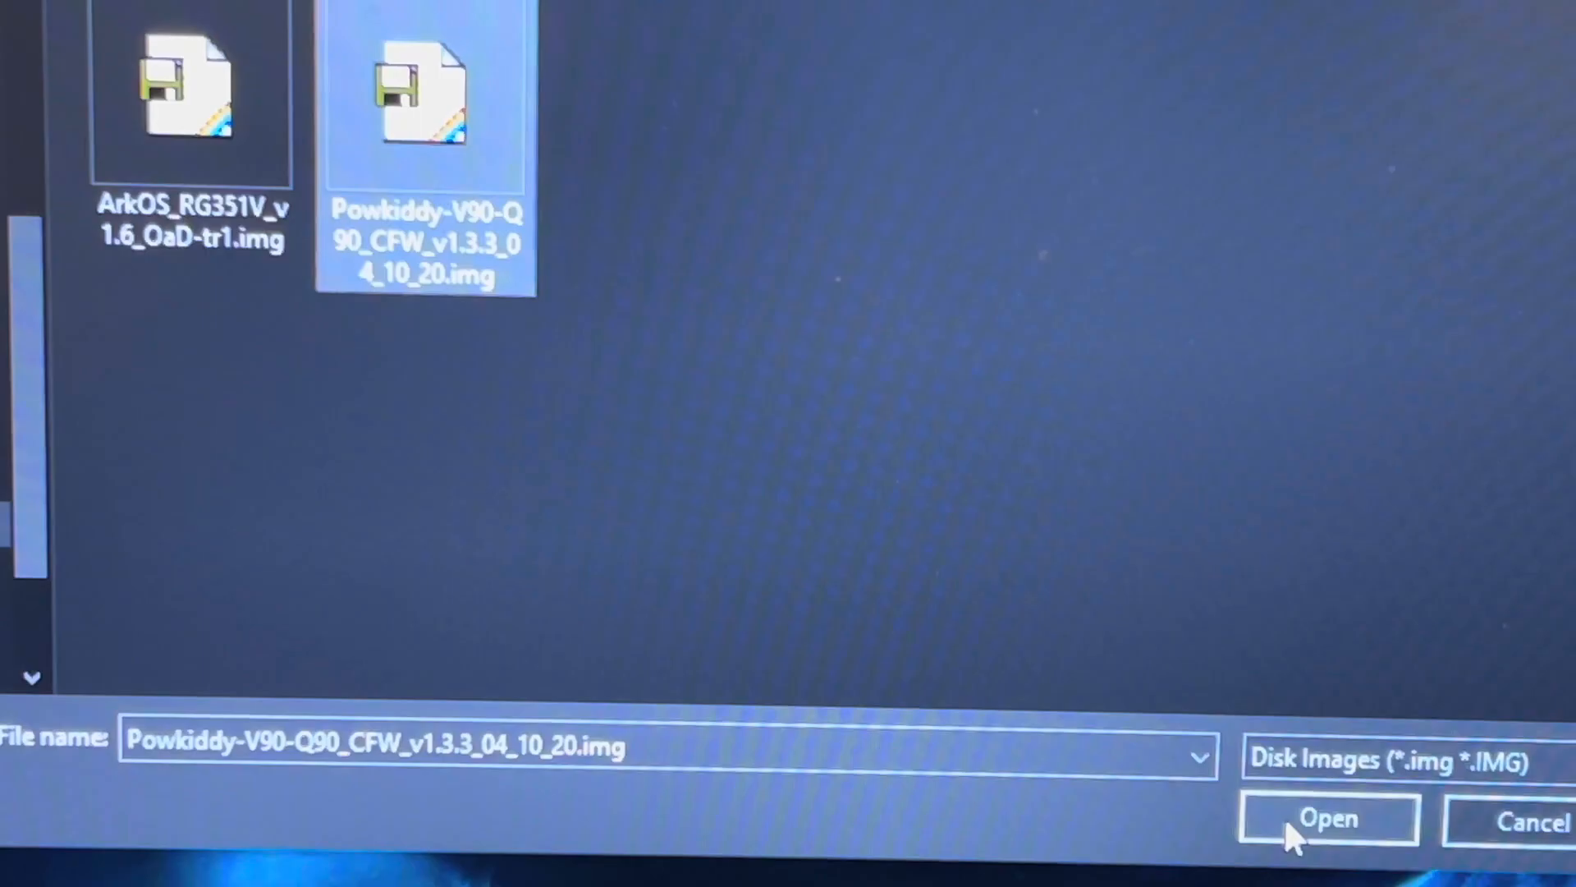
click(1326, 818)
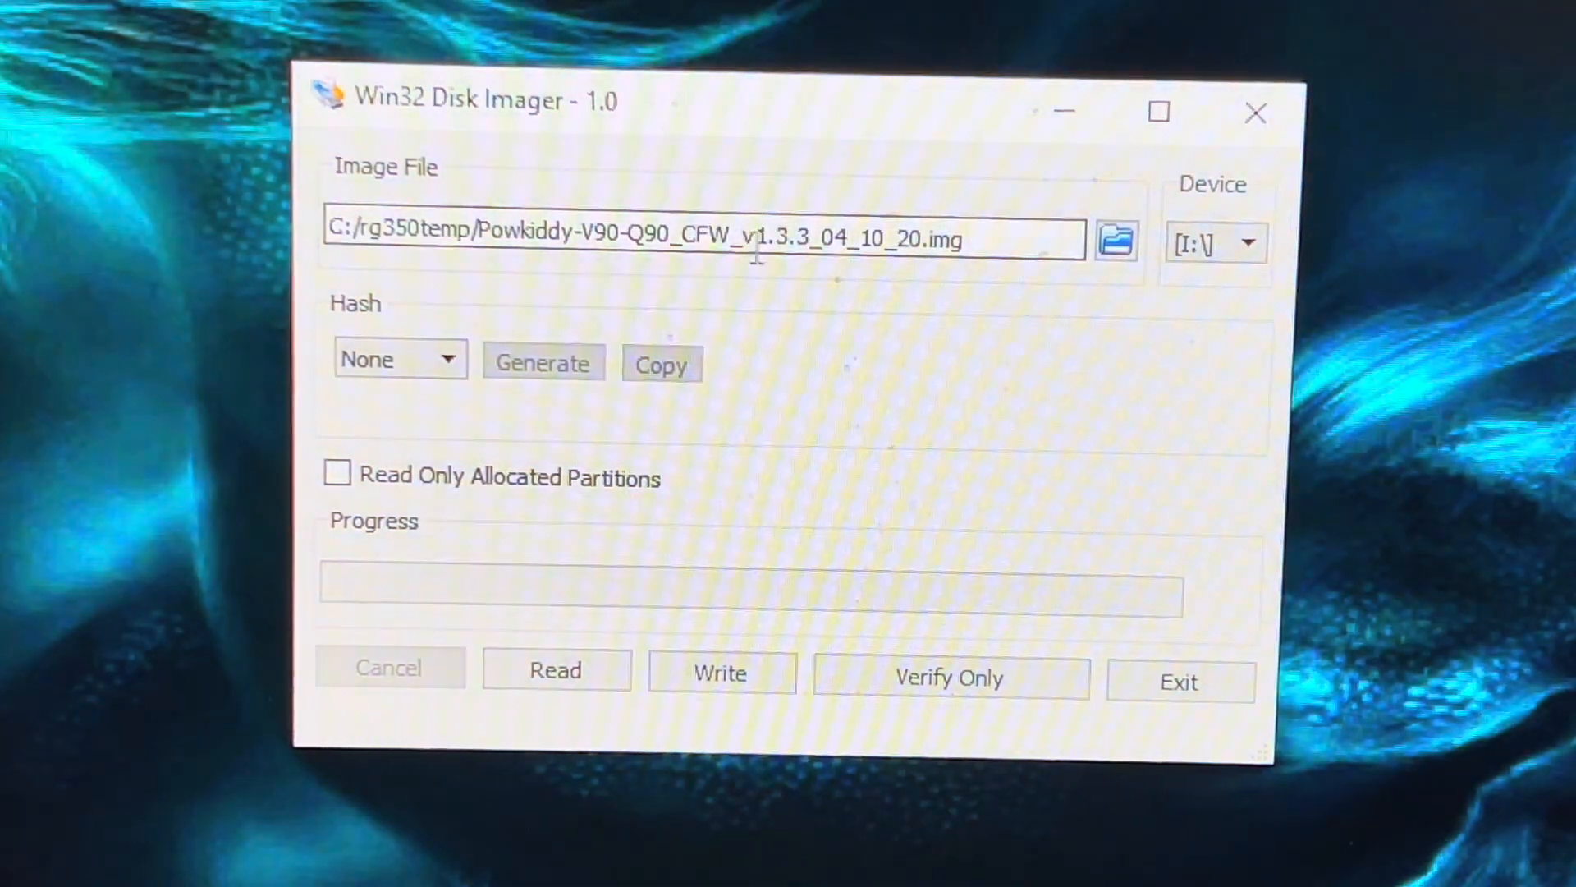
mouse_move(724, 287)
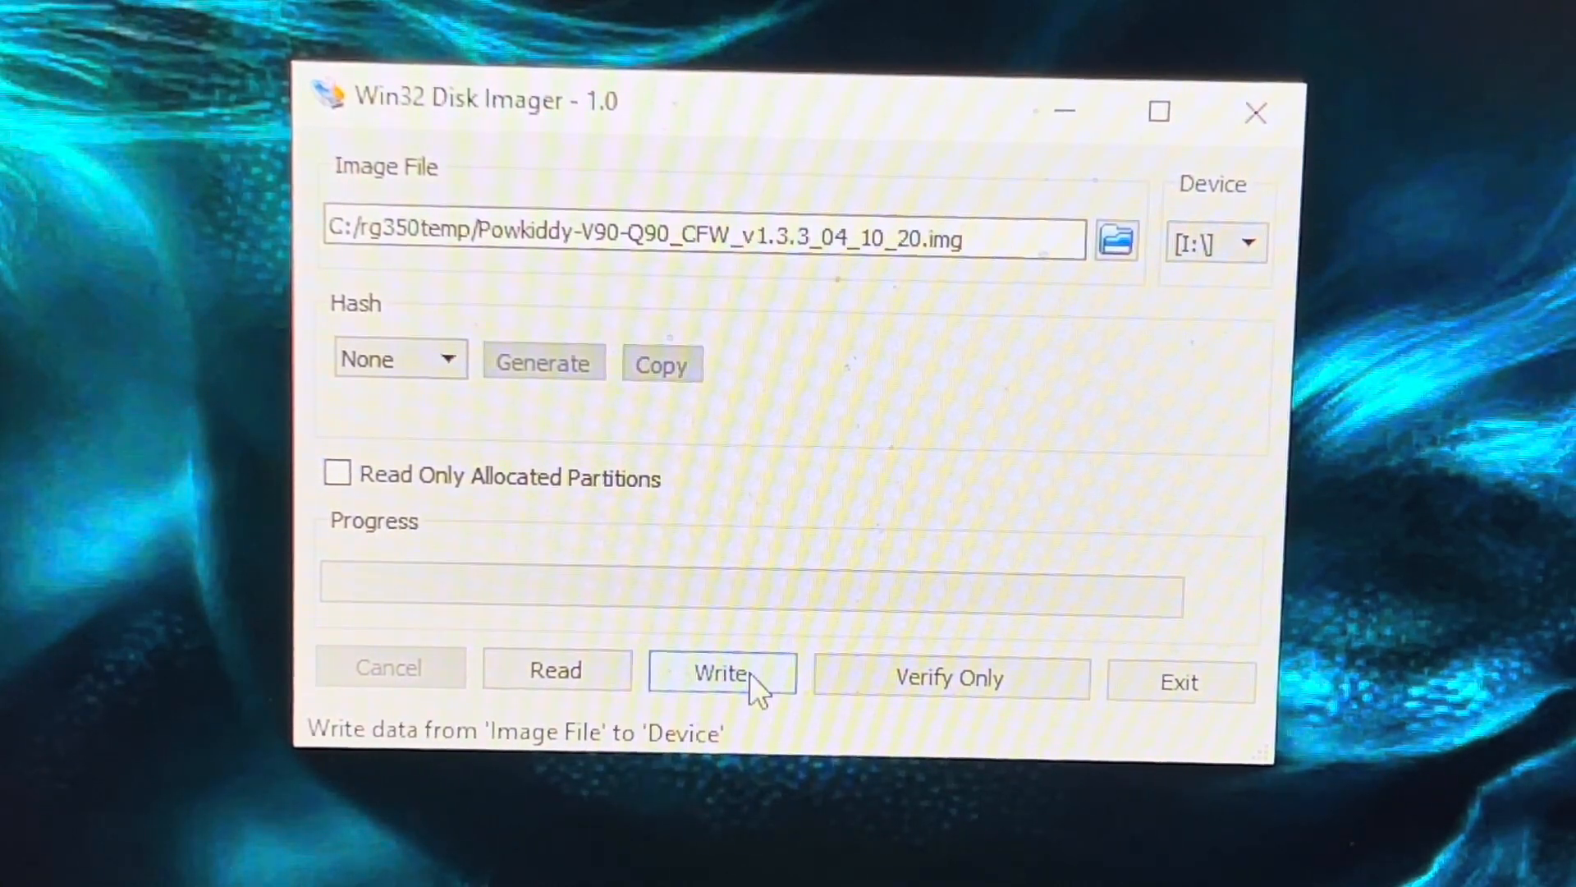
Write the Powkiddy firmware image to the I: drive, confirming the overwrite warning.
click(721, 672)
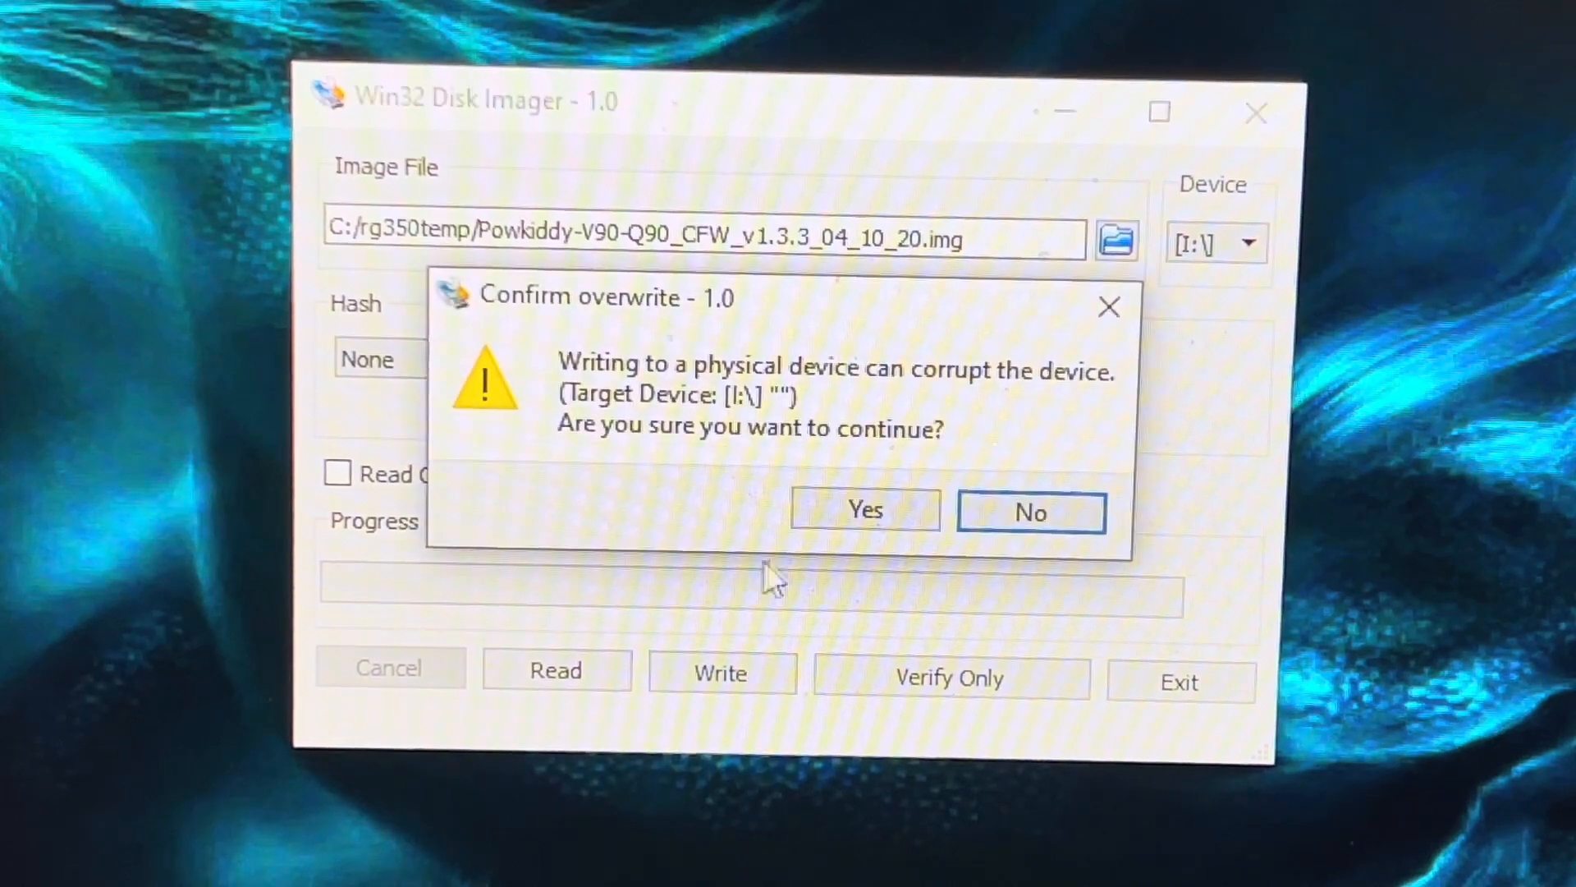
mouse_move(866, 510)
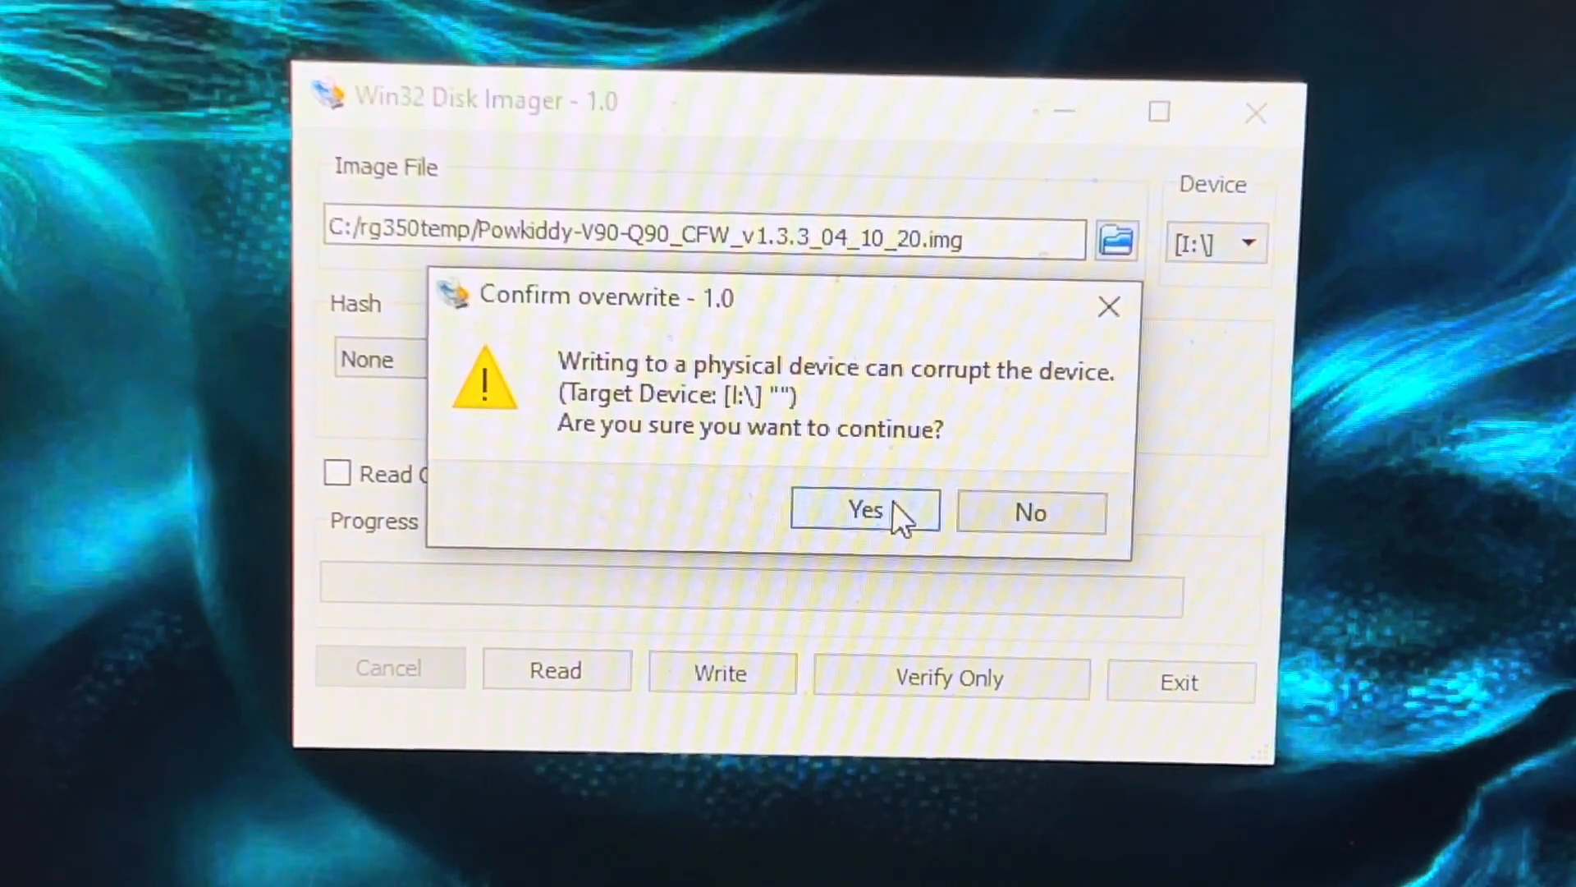
click(864, 509)
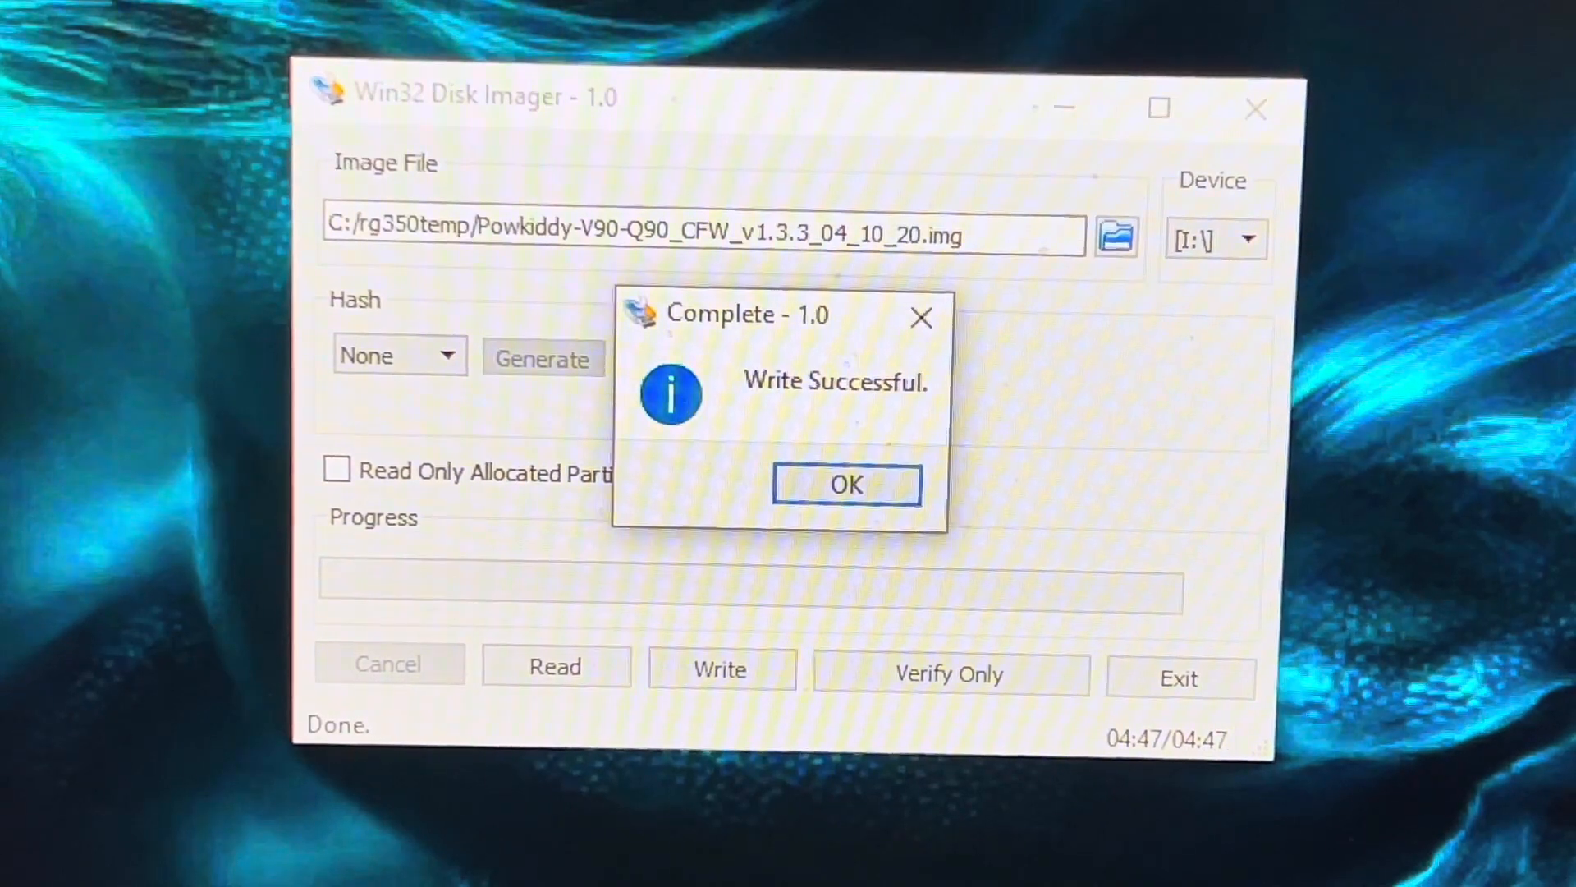
click(845, 484)
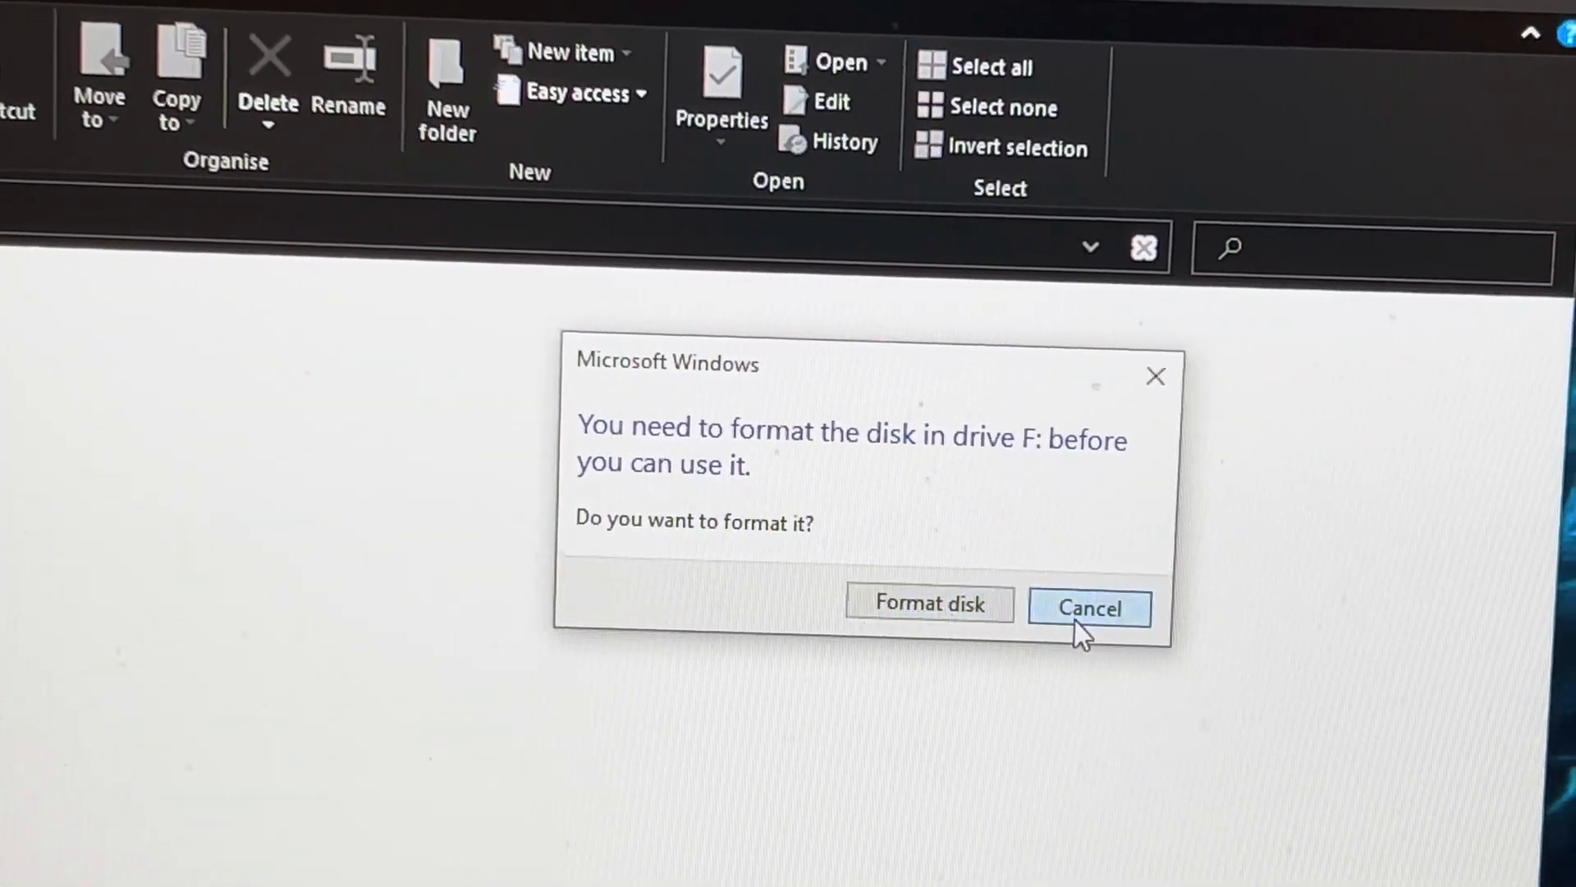
Decline formatting drive F: and acknowledge the Write Successful notice.
click(1087, 607)
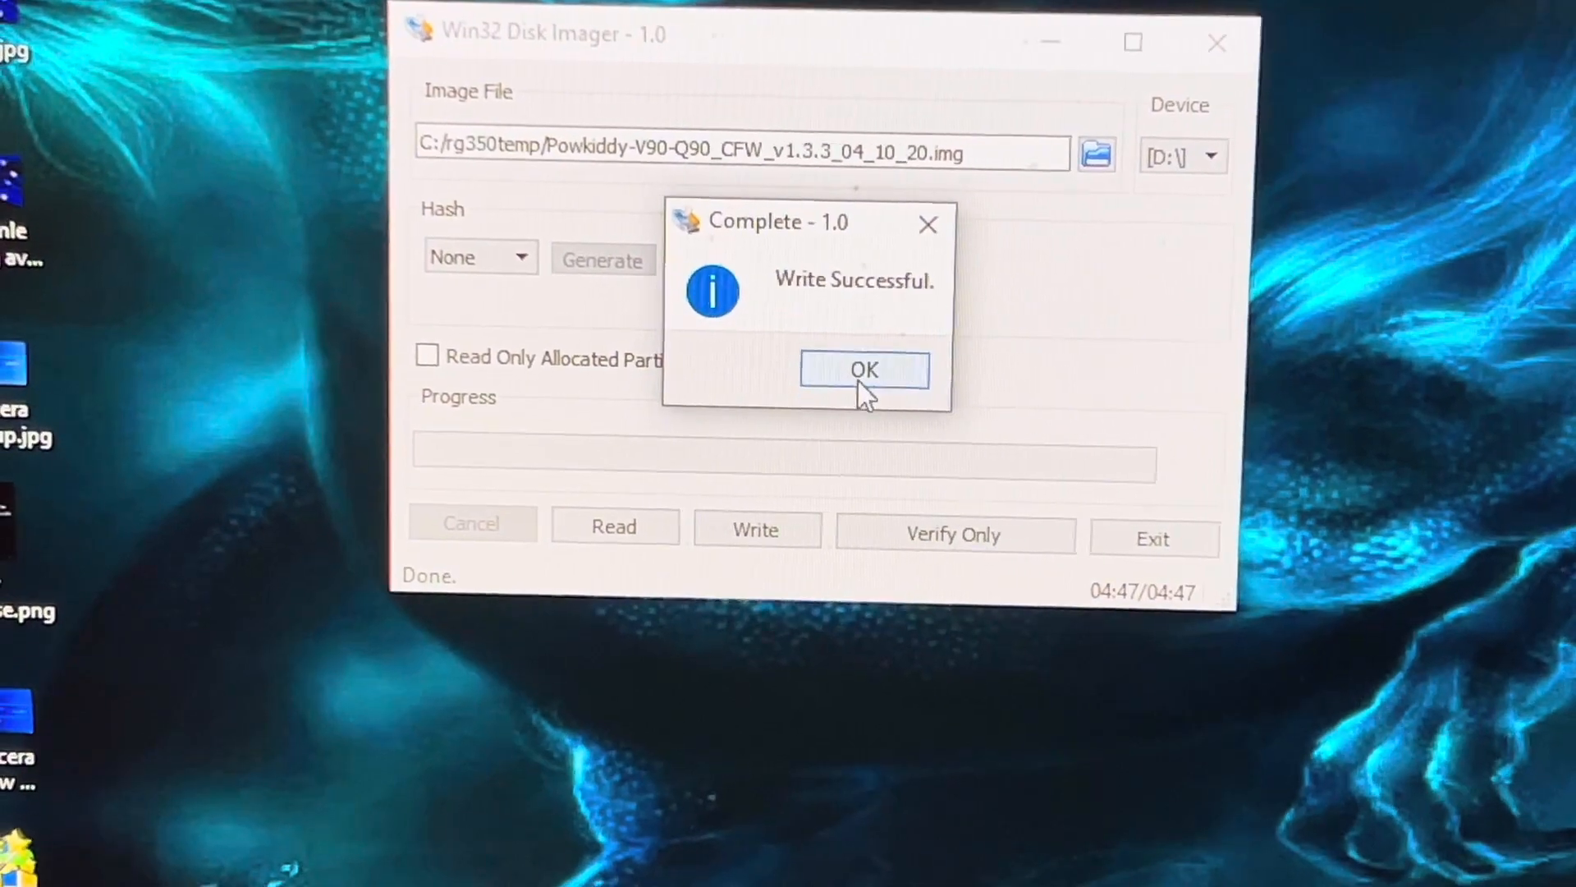
click(863, 369)
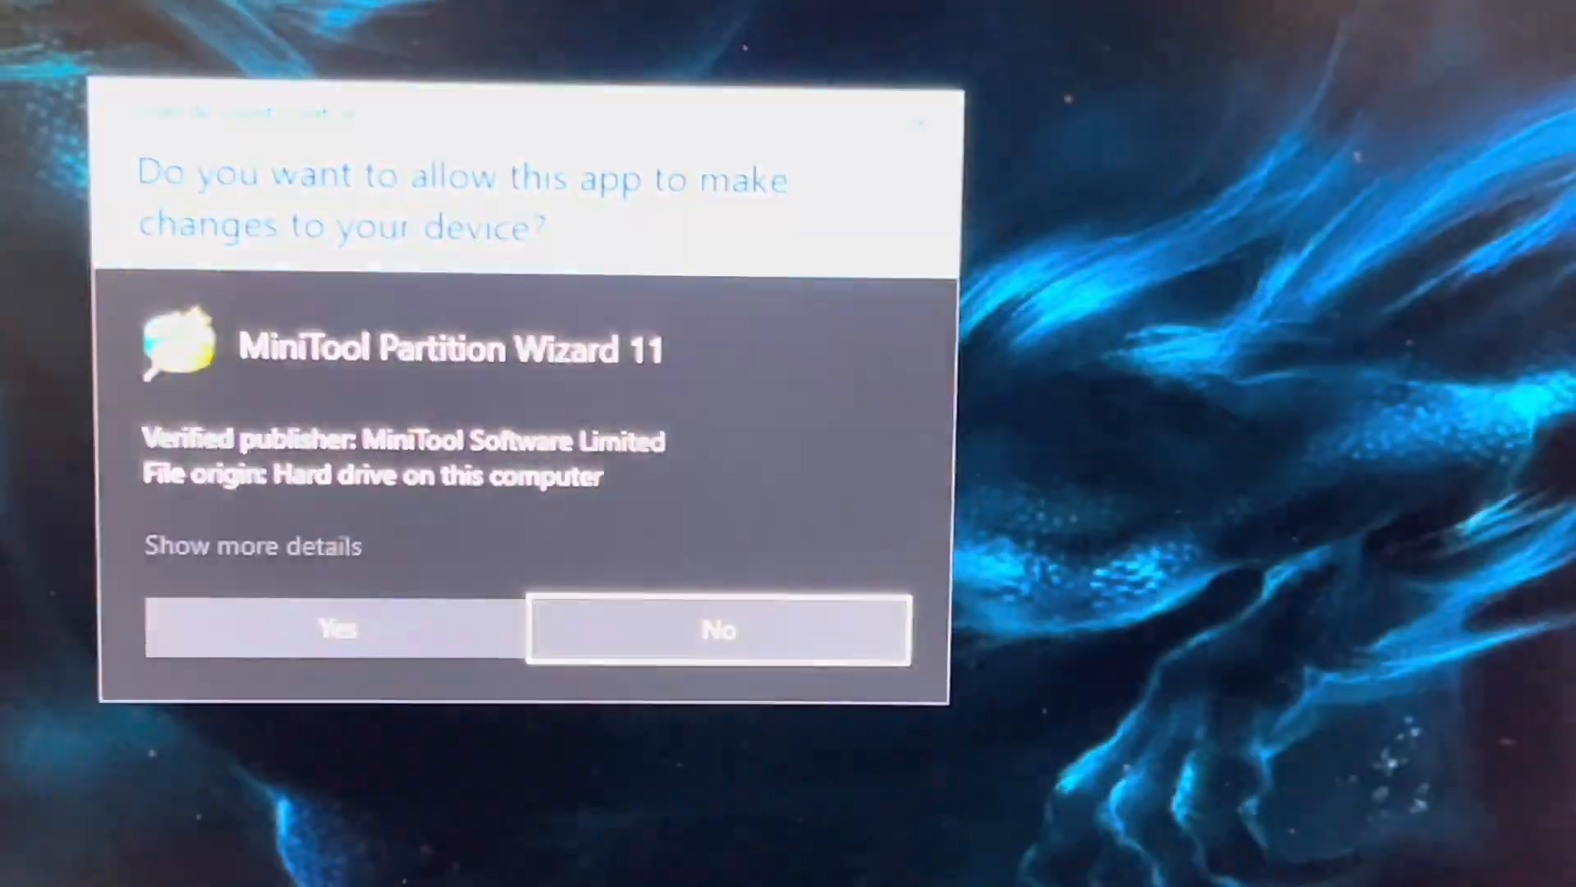
Allow MiniTool Partition Wizard to run and select Disk 4's G:main FAT32 partition.
click(337, 629)
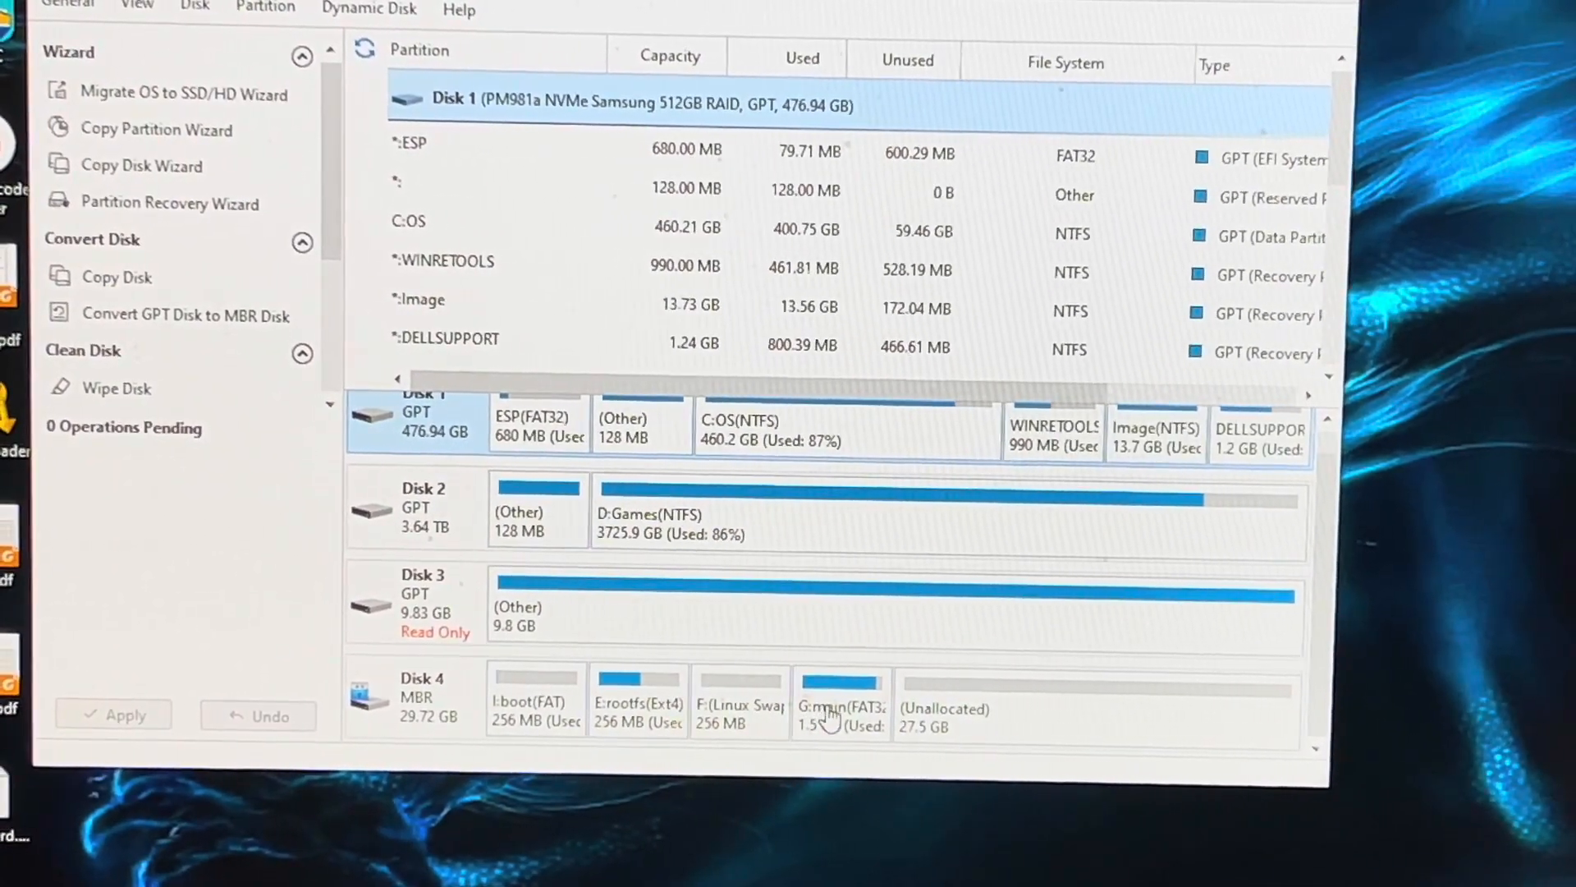
click(838, 702)
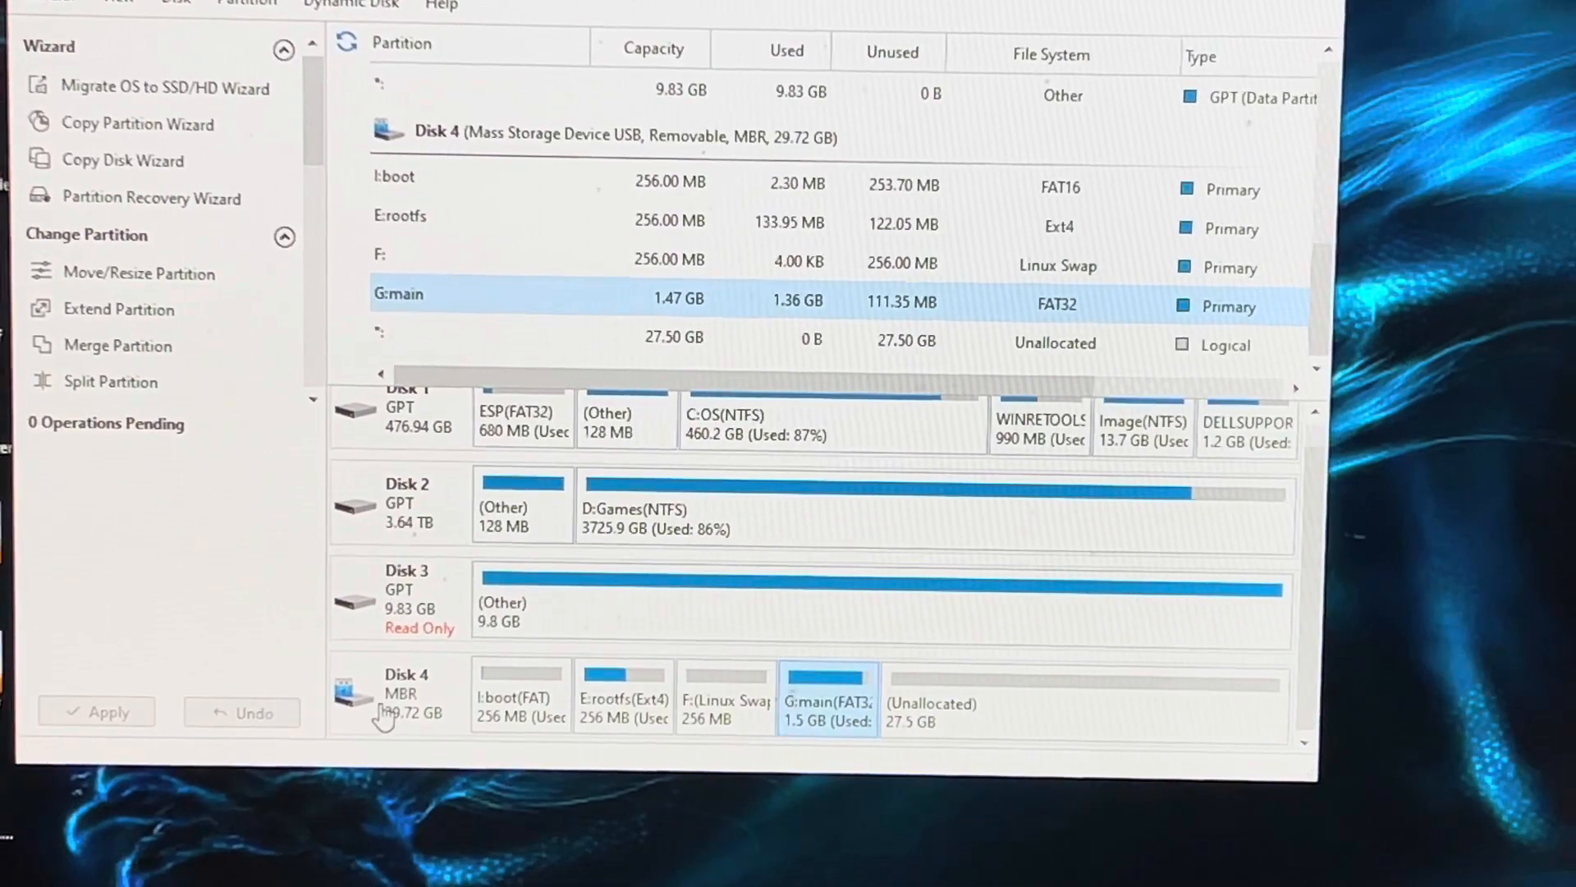
mouse_move(744, 684)
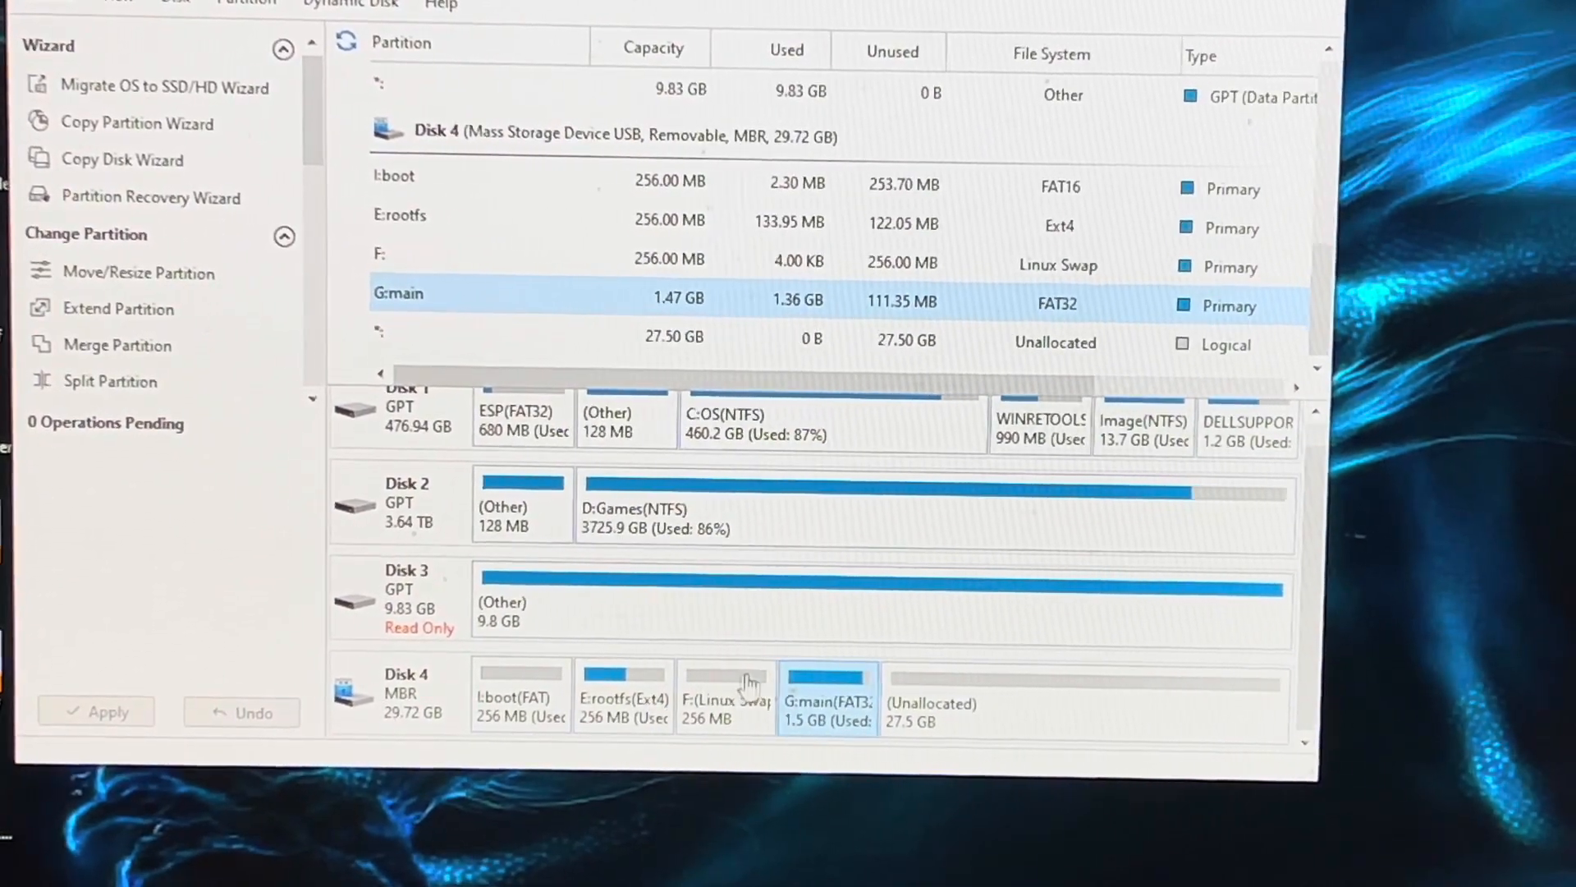
Queue extending G:main into all 27.50 GB of unallocated space, reaching 28.97 GB.
right_click(824, 699)
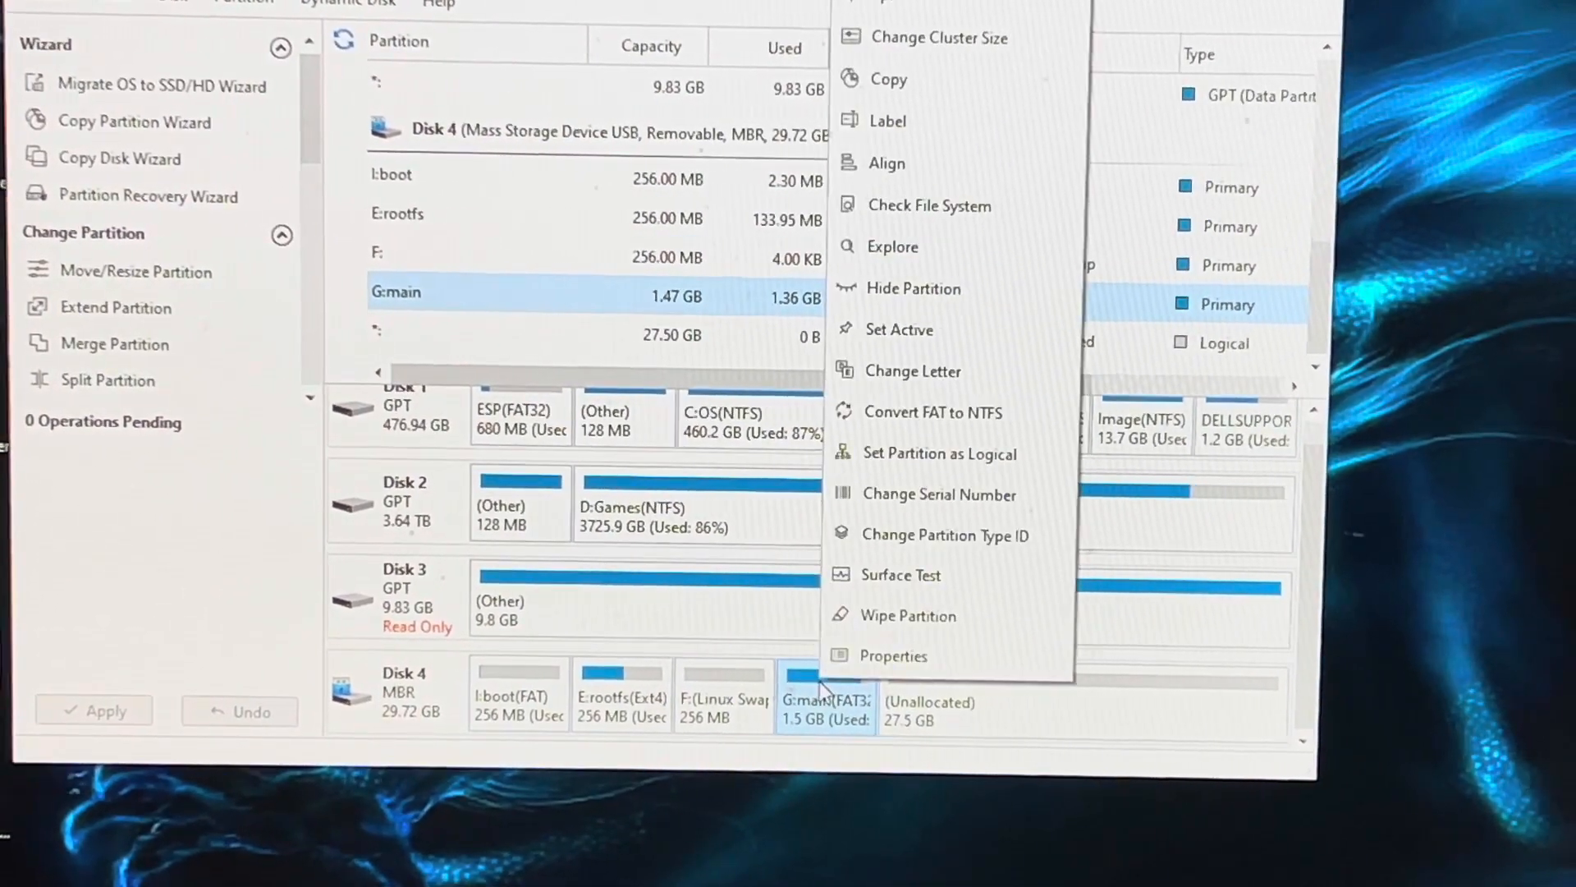
mouse_move(914, 288)
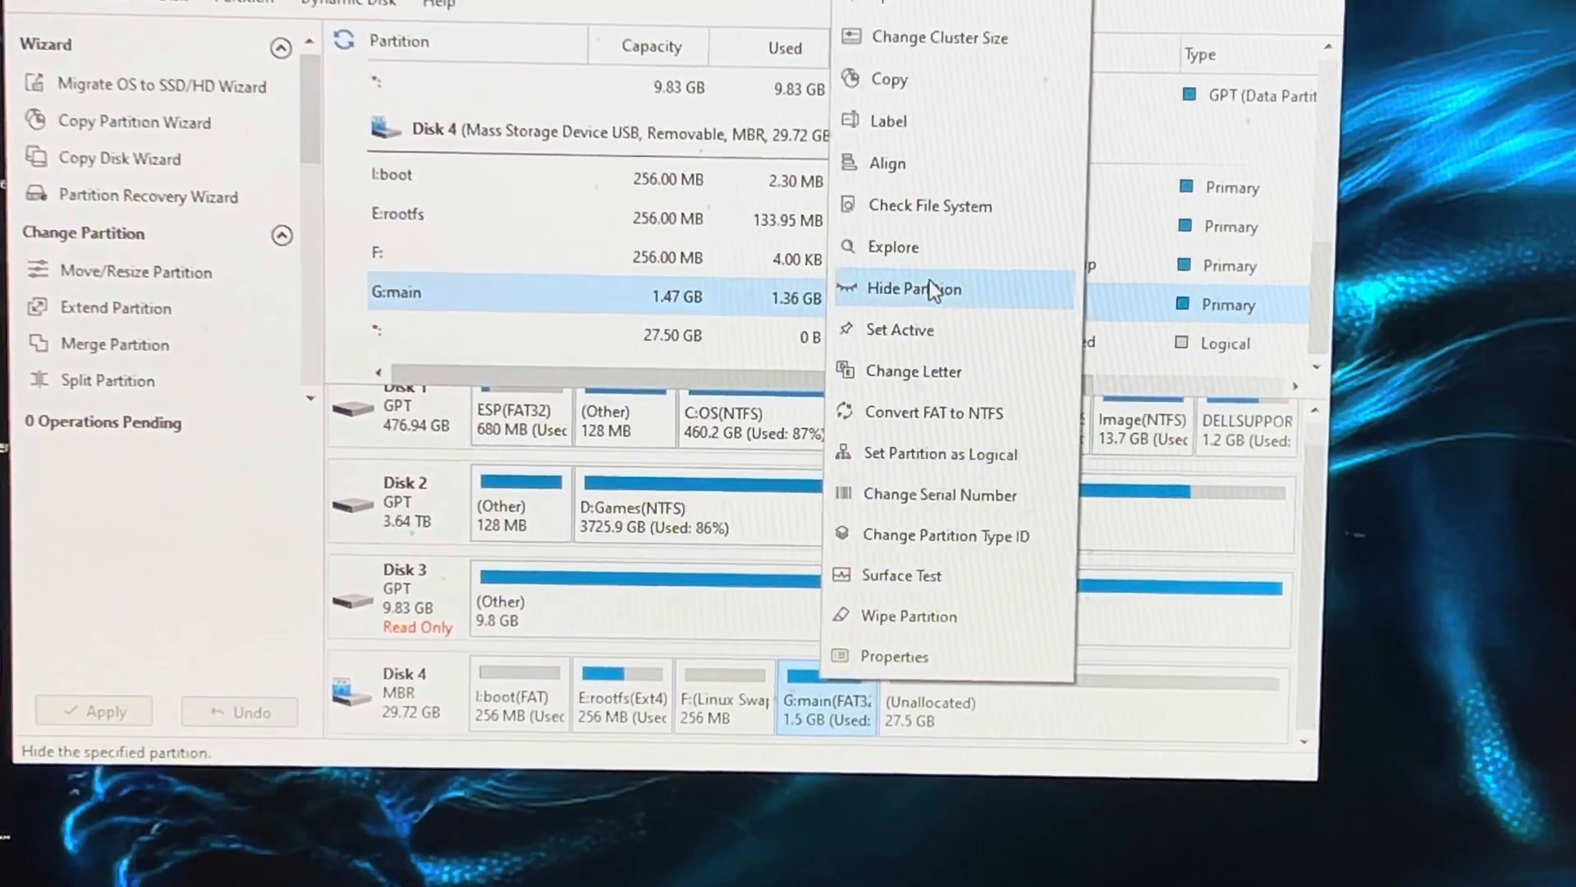
mouse_move(900, 246)
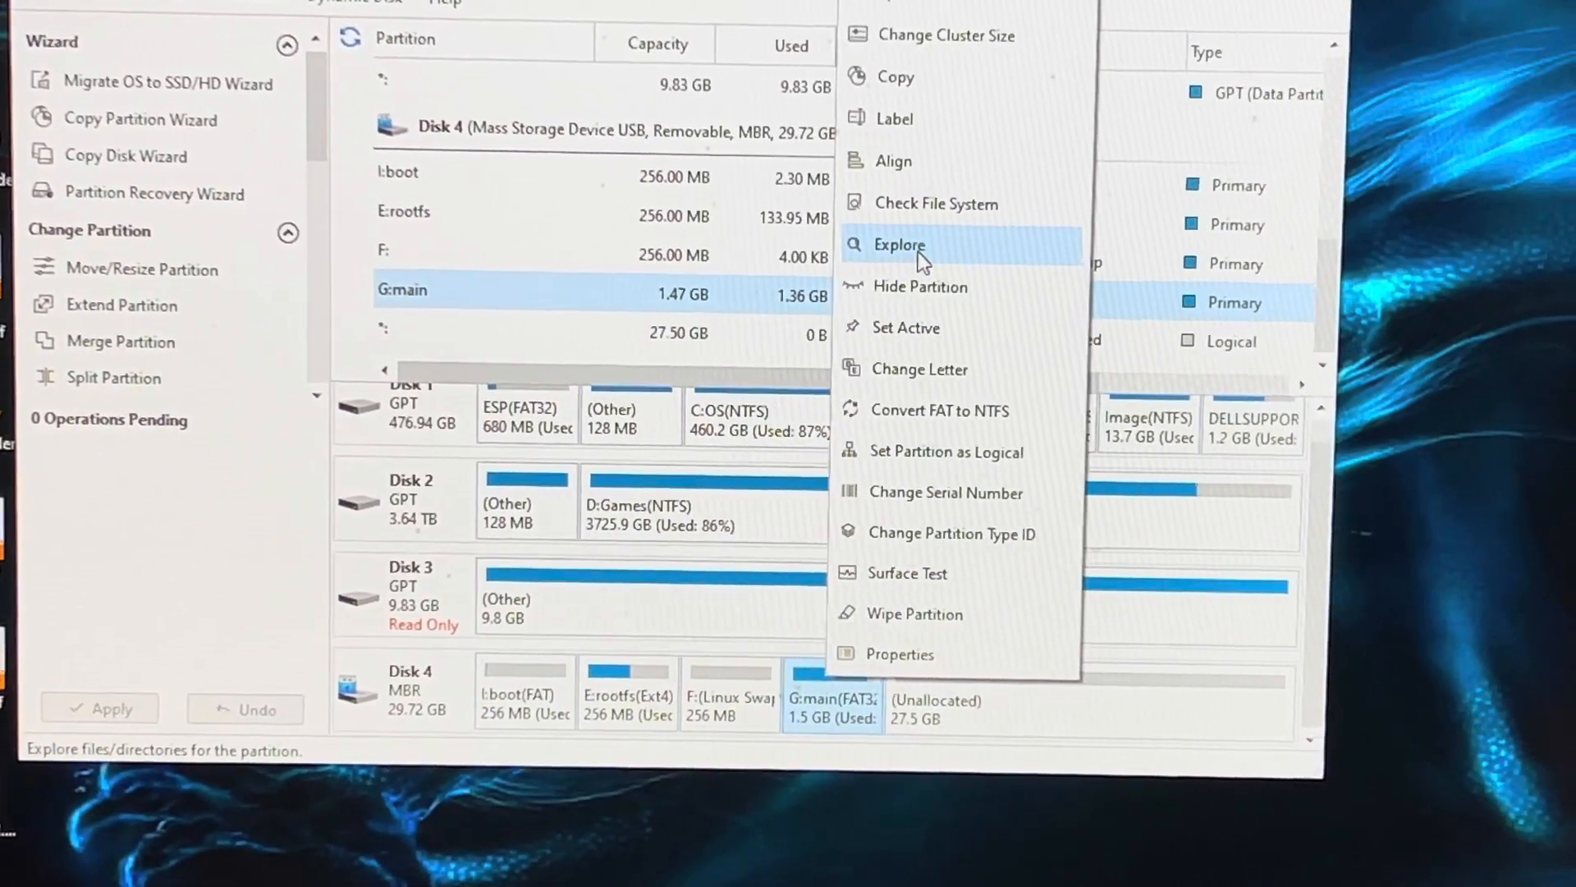
mouse_move(945, 409)
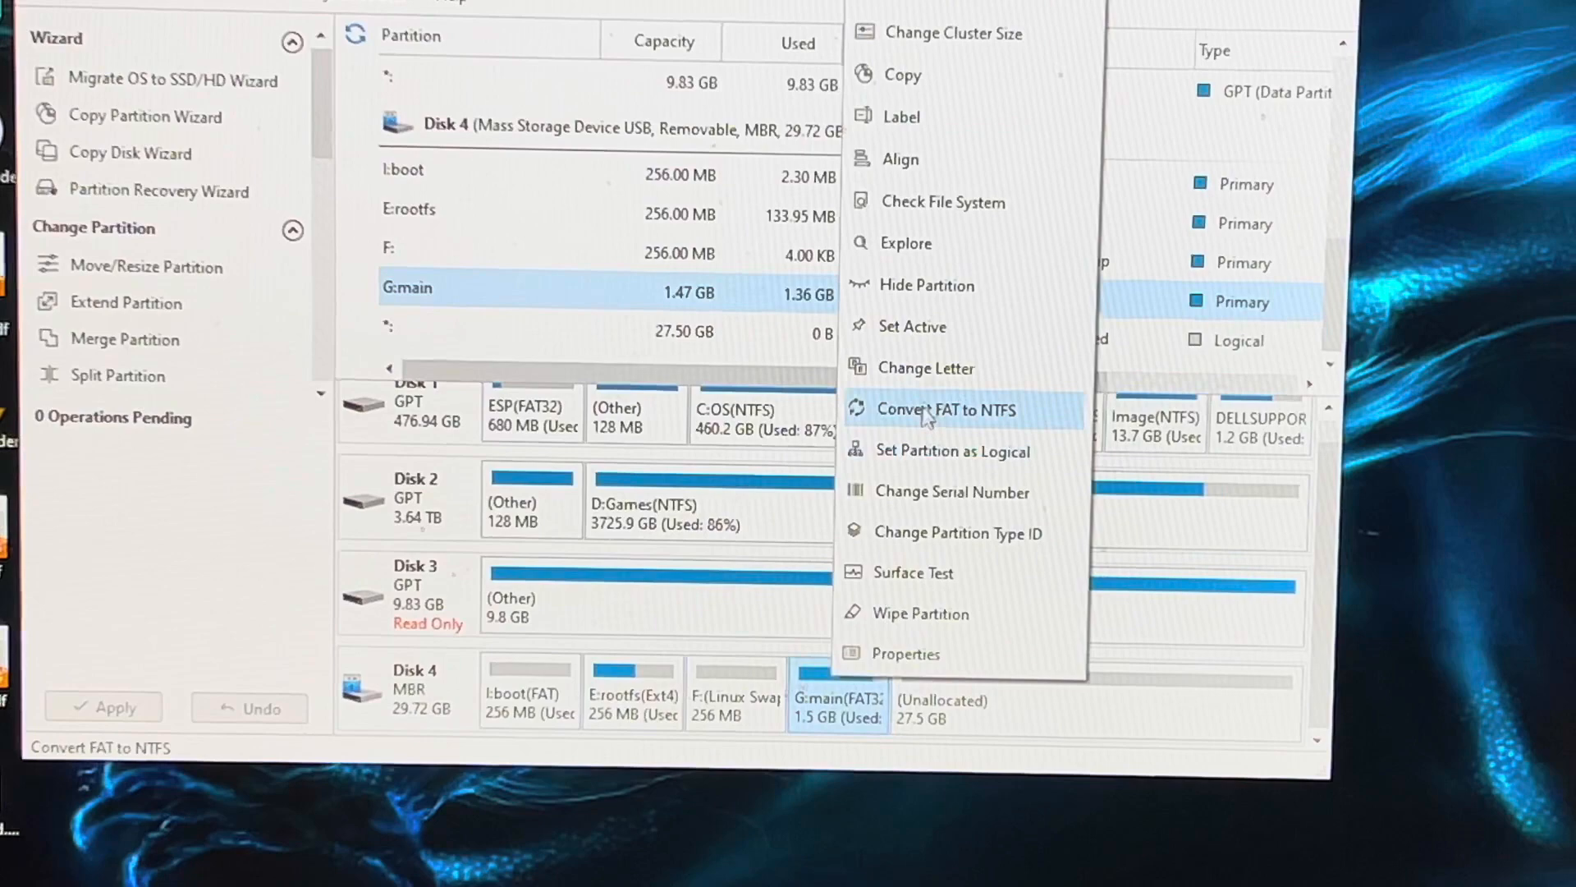
mouse_move(913, 242)
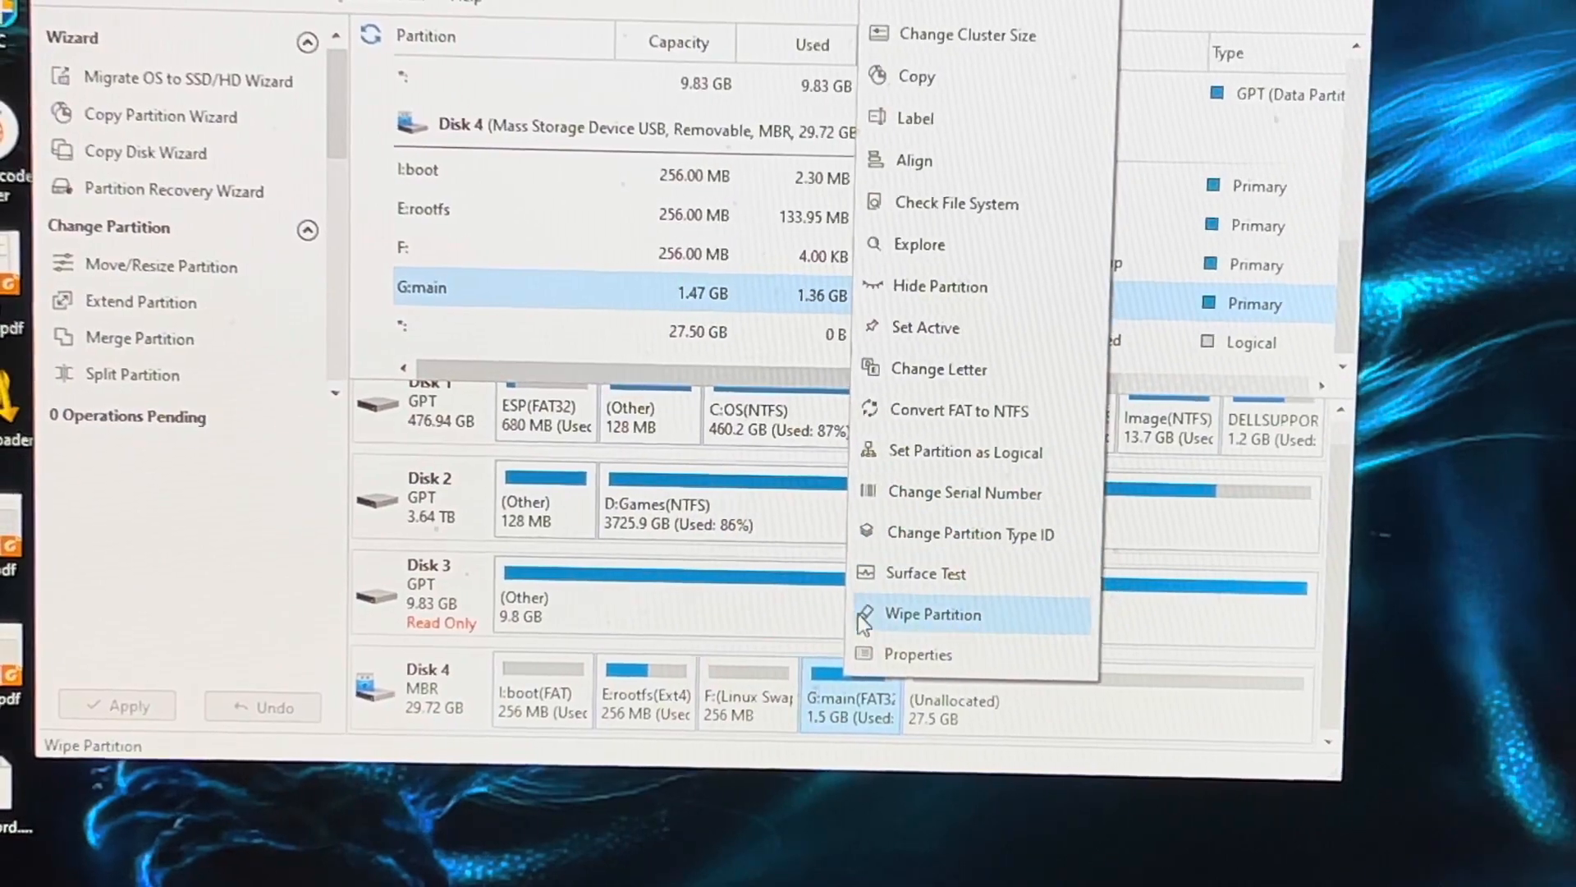
mouse_move(949, 161)
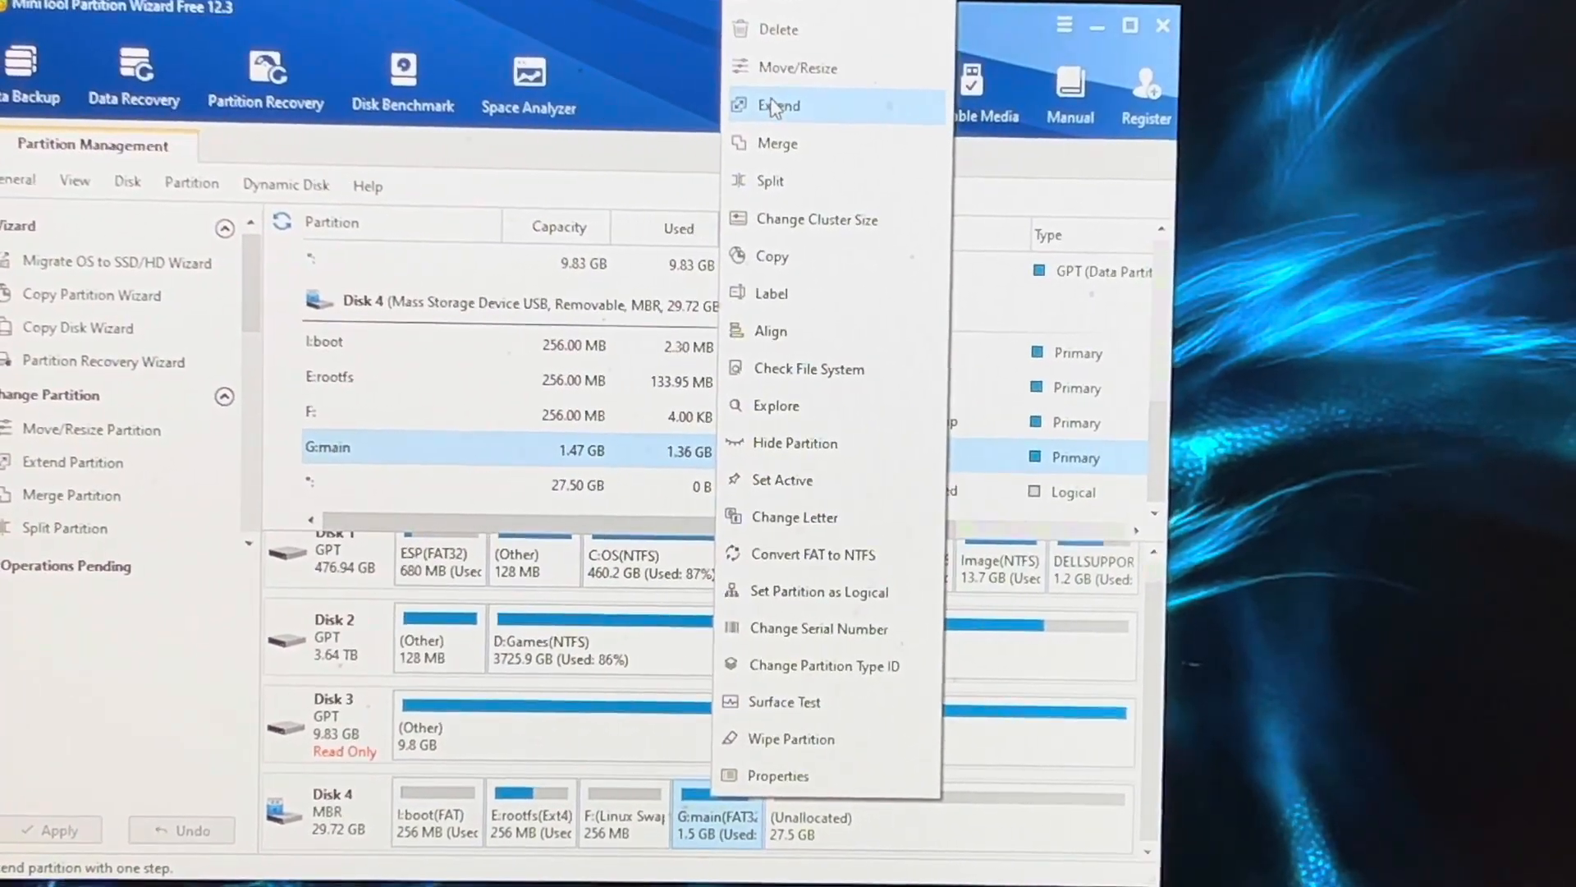
click(780, 106)
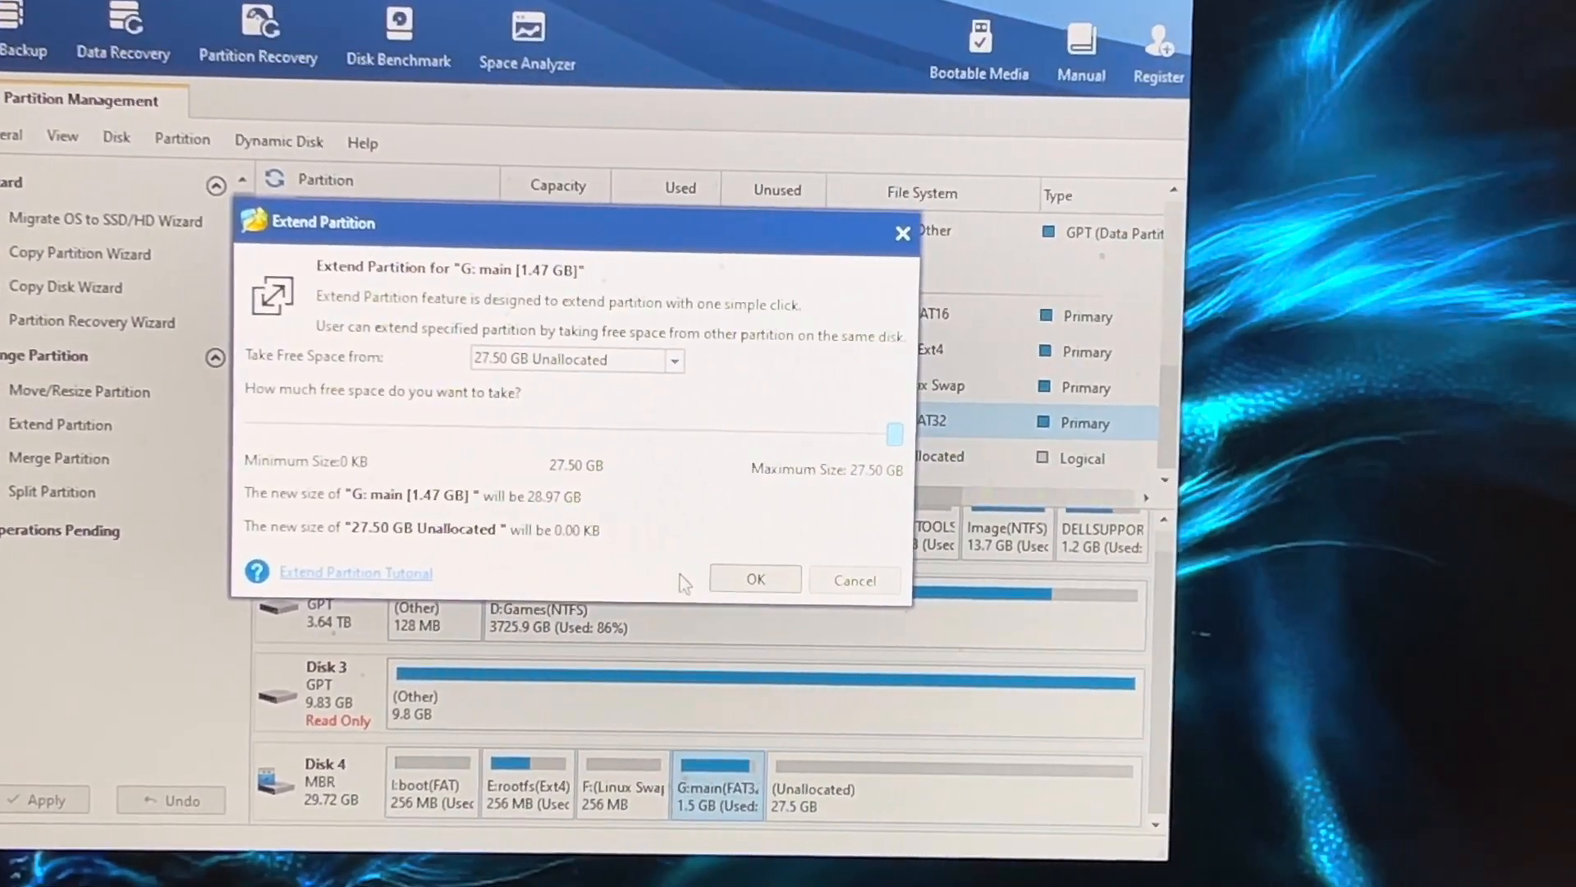
click(755, 579)
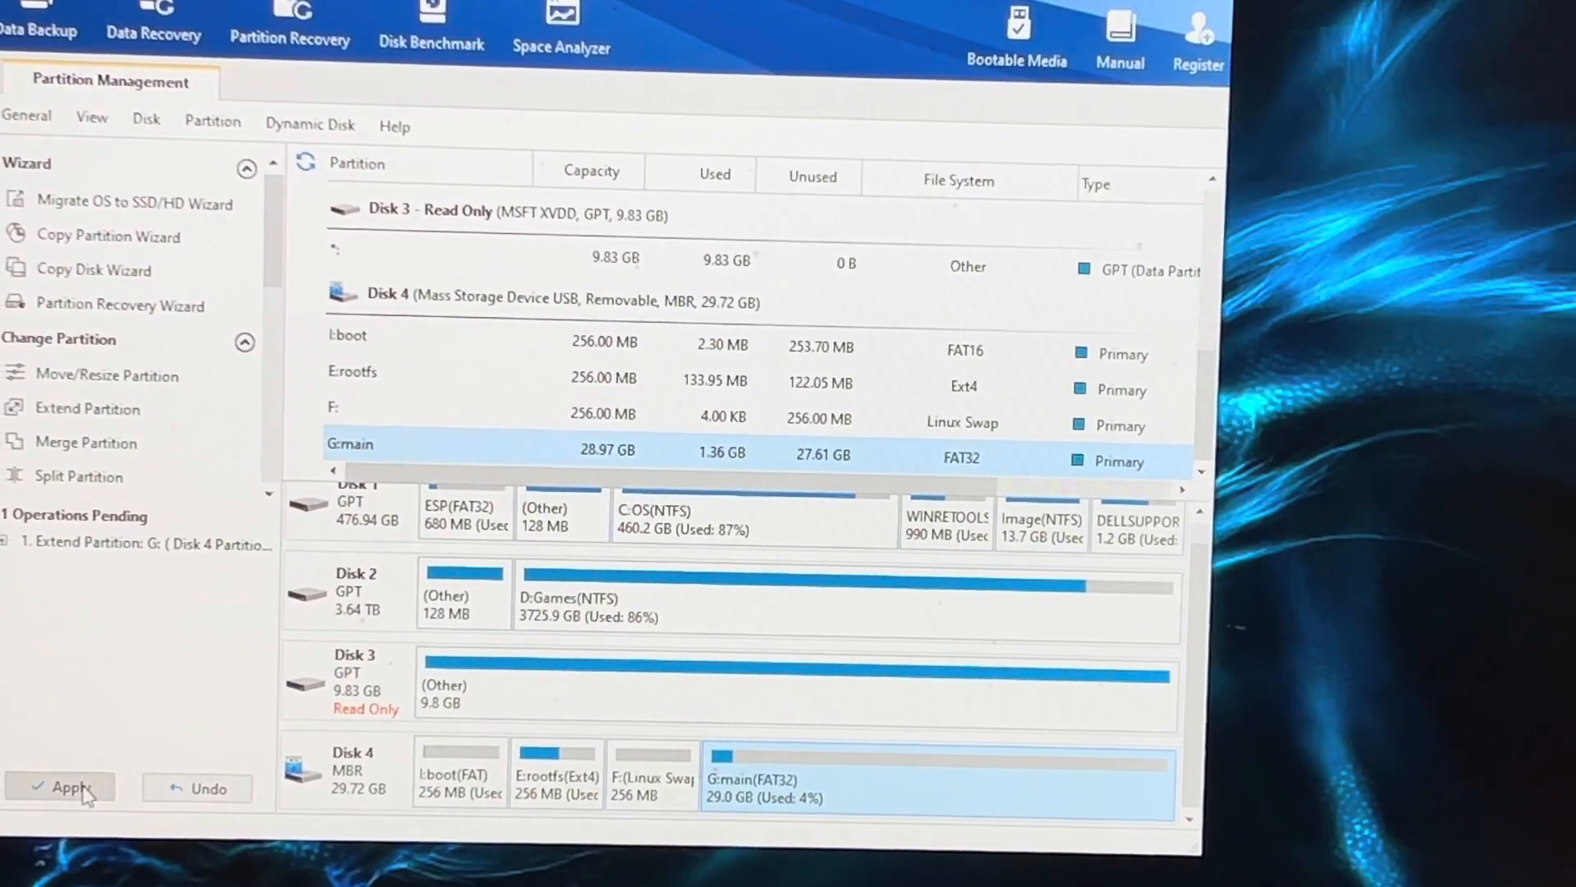
Apply the pending extend operation, confirm success, and quit MiniTool Partition Wizard.
click(71, 787)
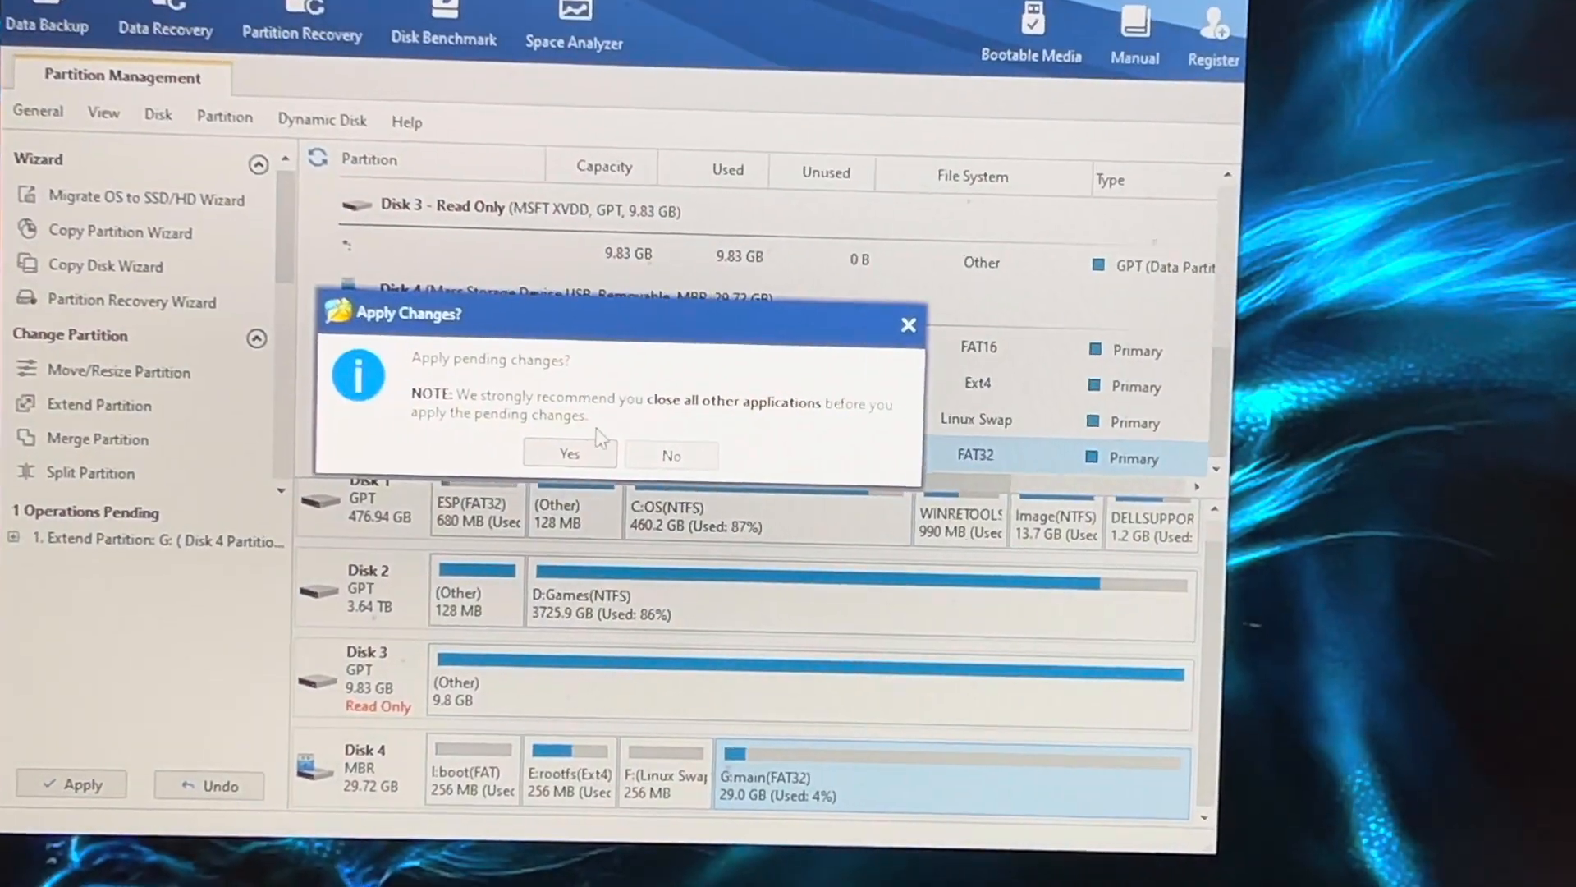
click(569, 453)
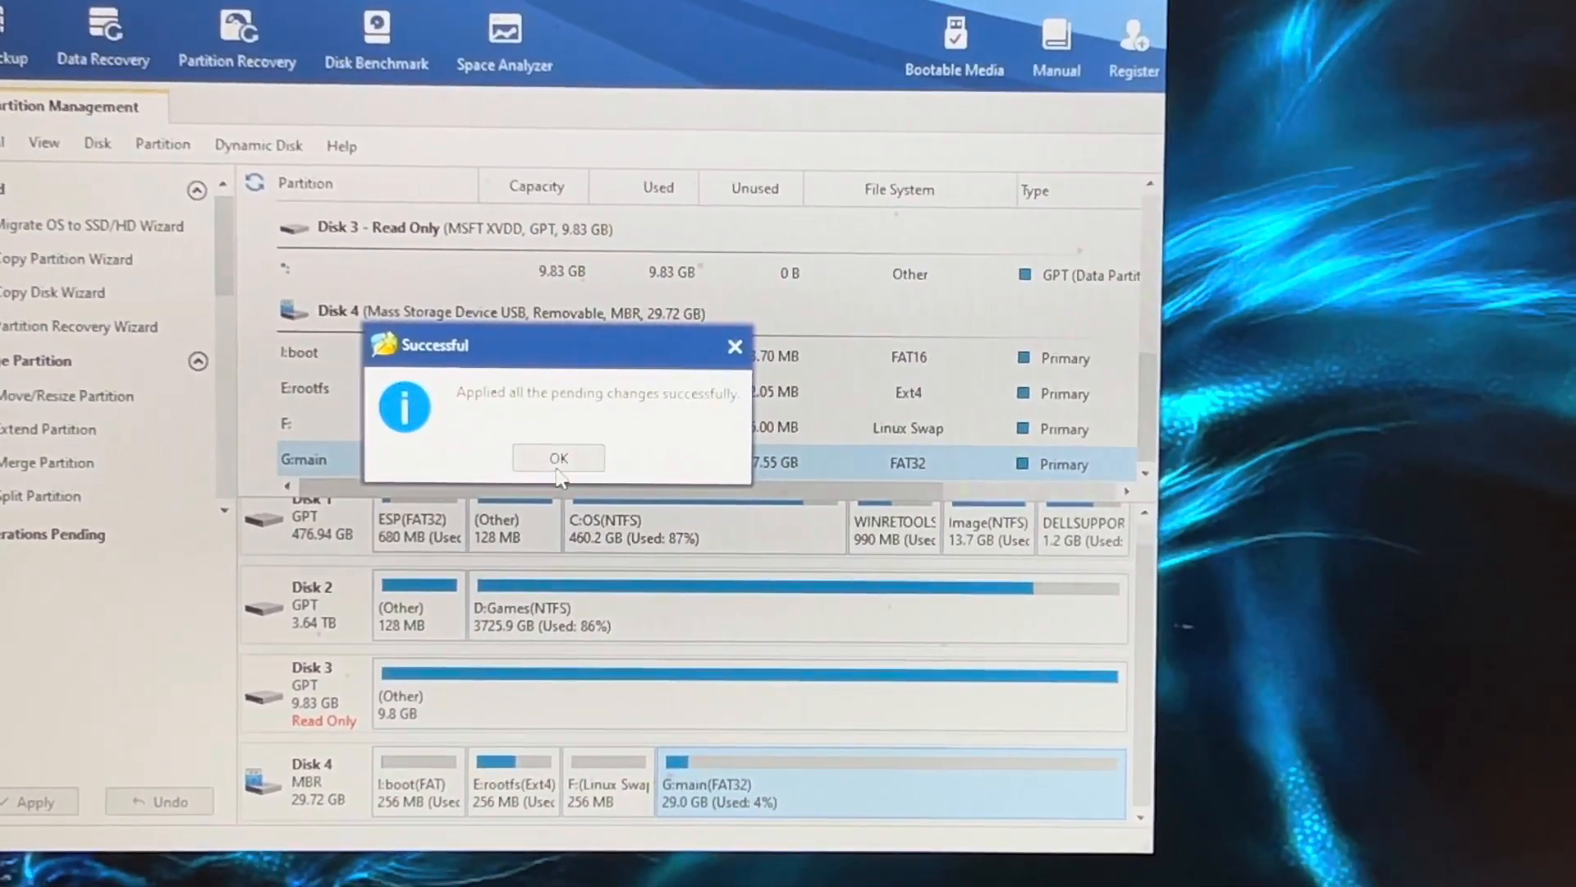
click(558, 457)
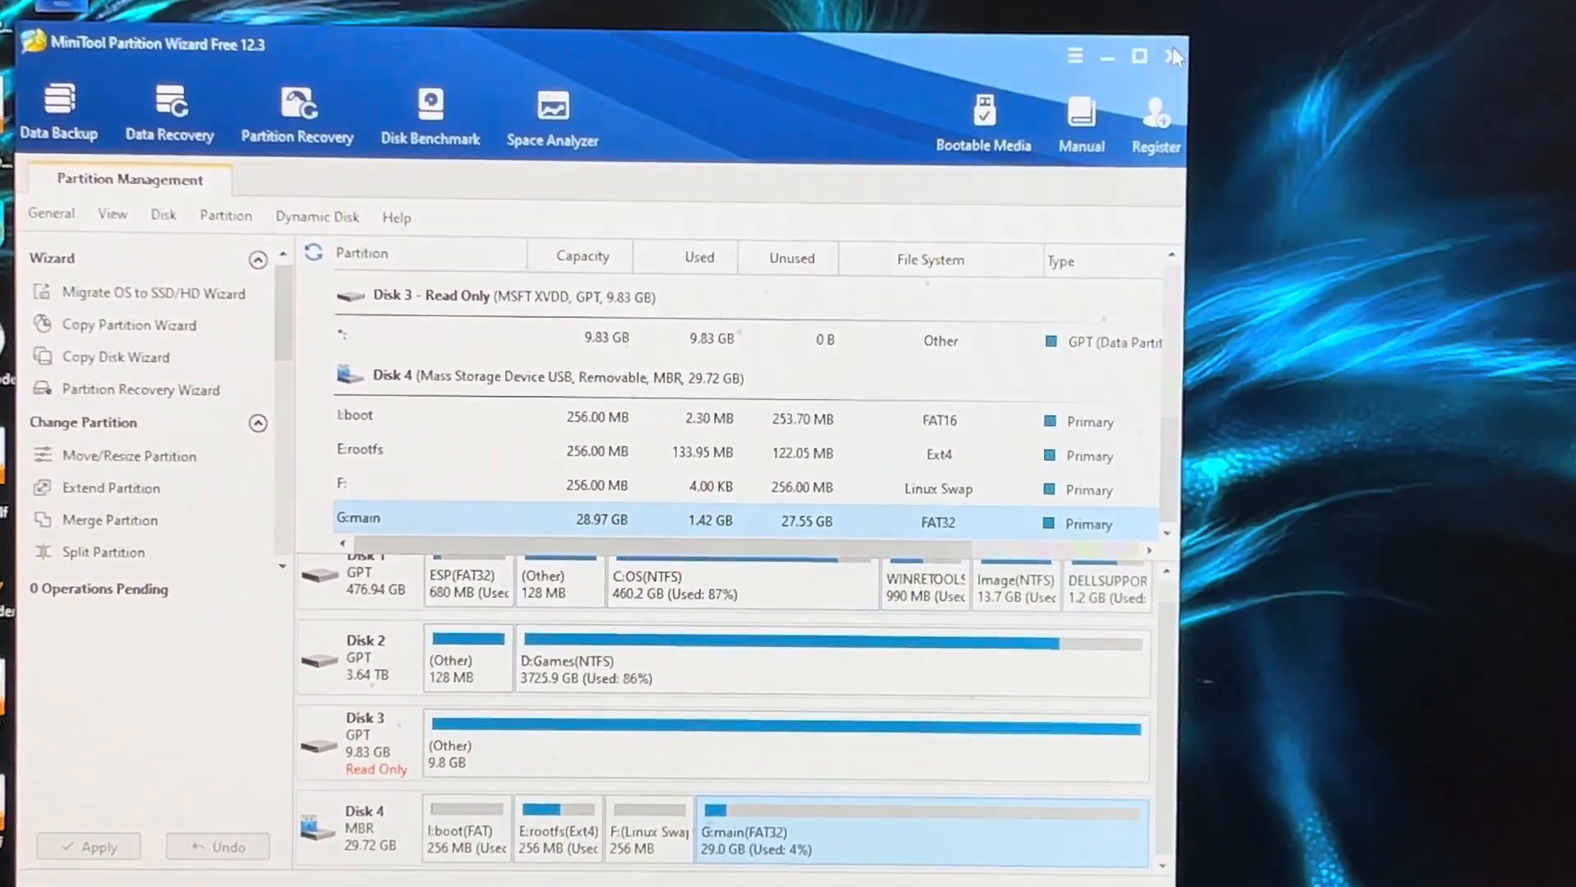
click(1174, 57)
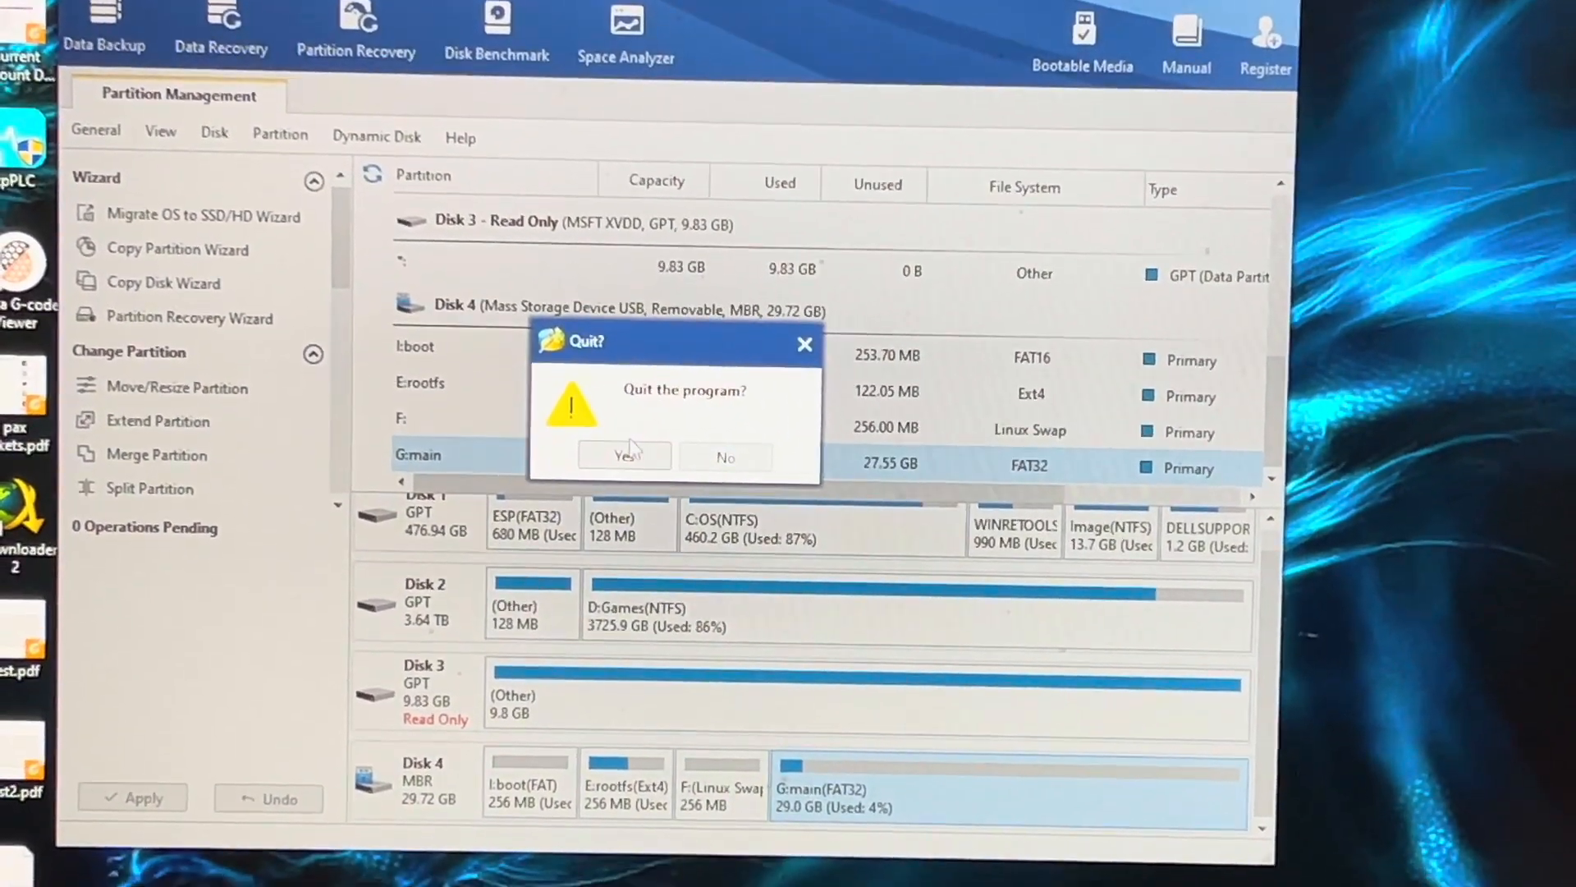
click(623, 456)
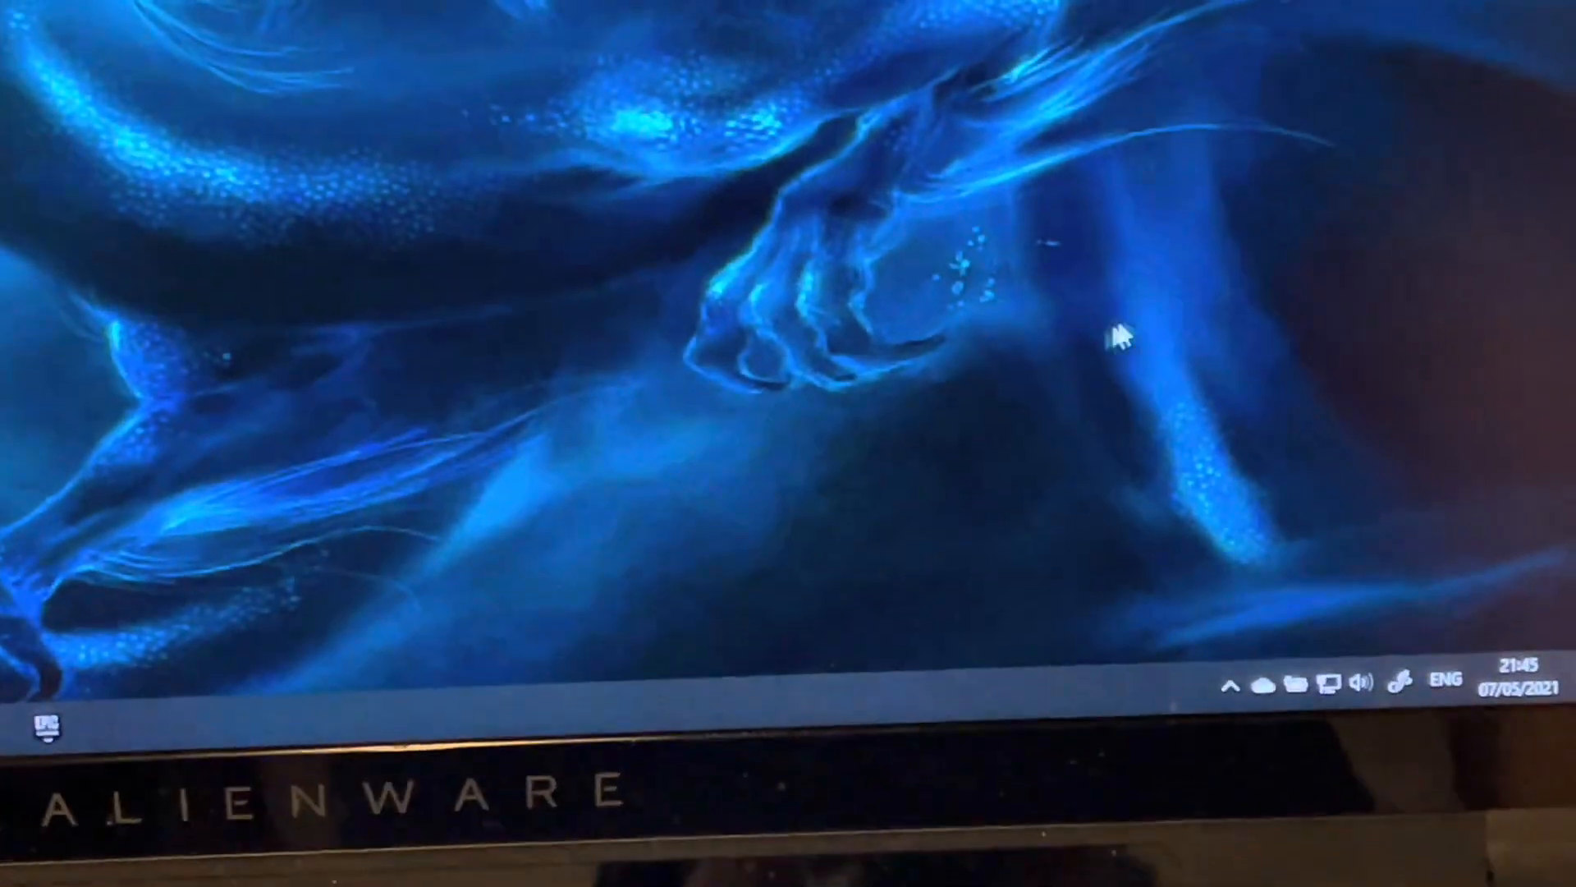